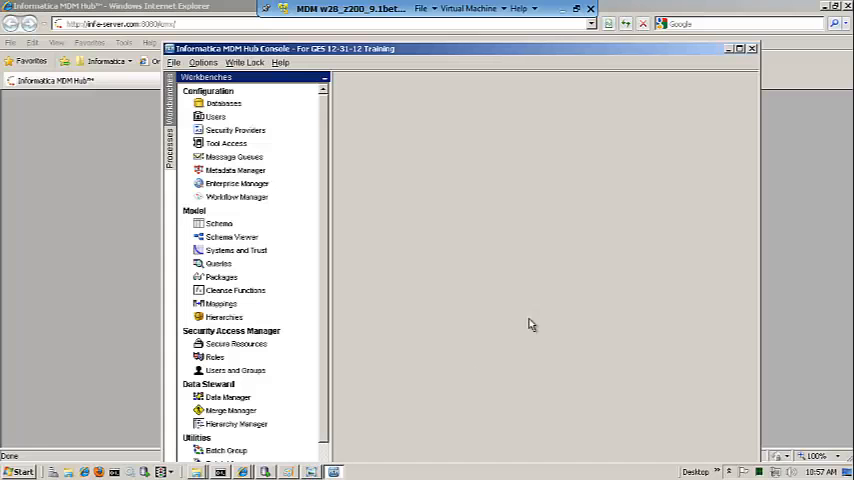
pyautogui.moveTo(602, 284)
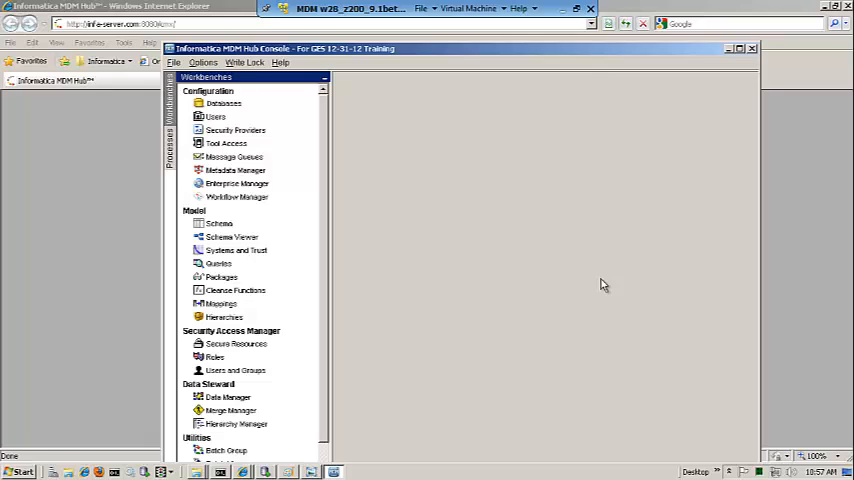
pyautogui.moveTo(608, 280)
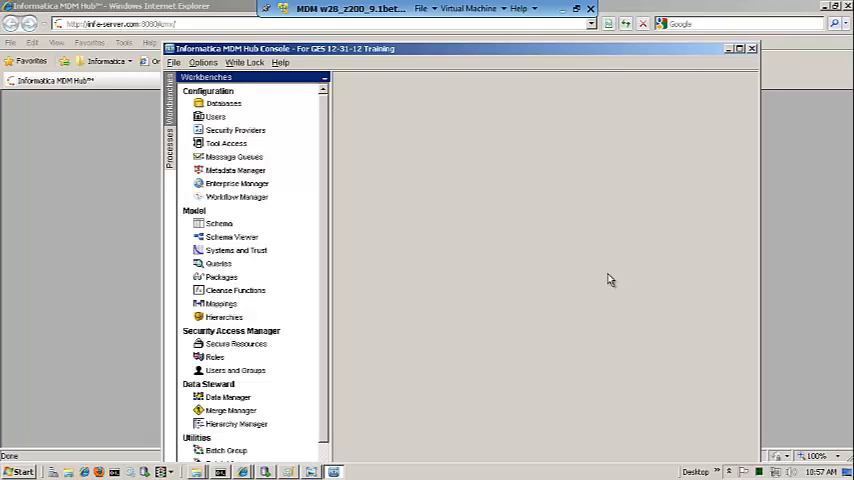
pyautogui.moveTo(626, 296)
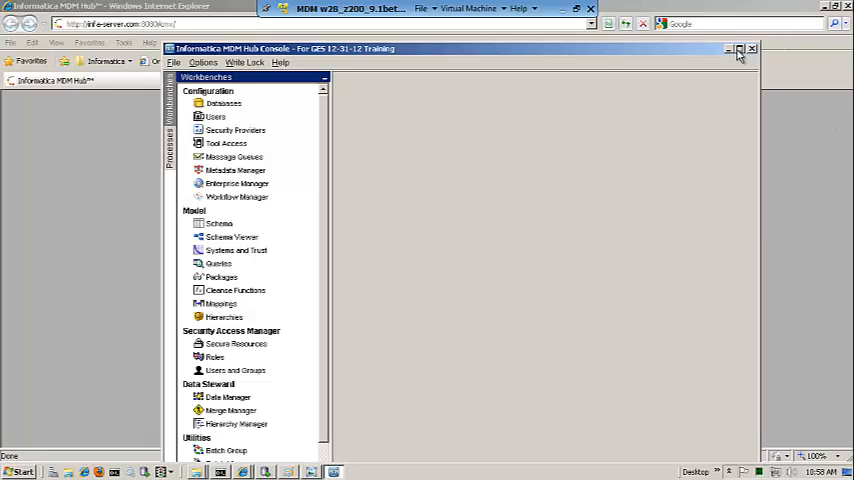
# Maximize the Hub Console window and scroll the Workbenches list down to Utilities.
pyautogui.click(740, 48)
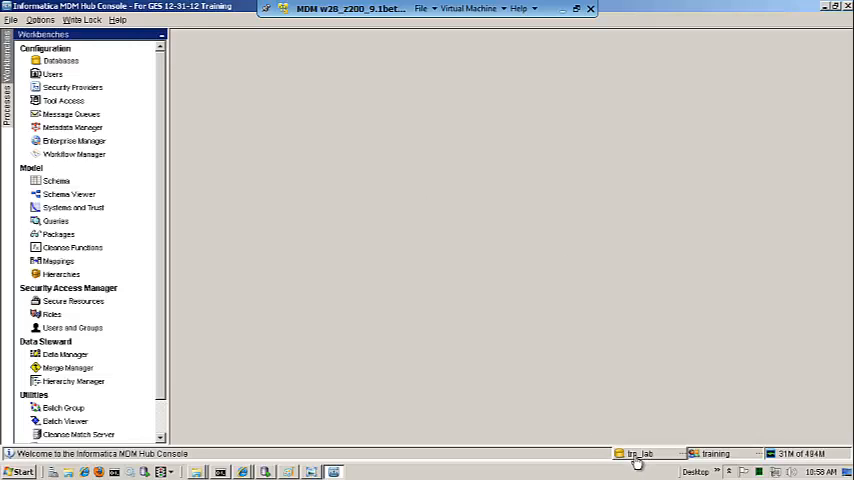
pyautogui.moveTo(156, 296)
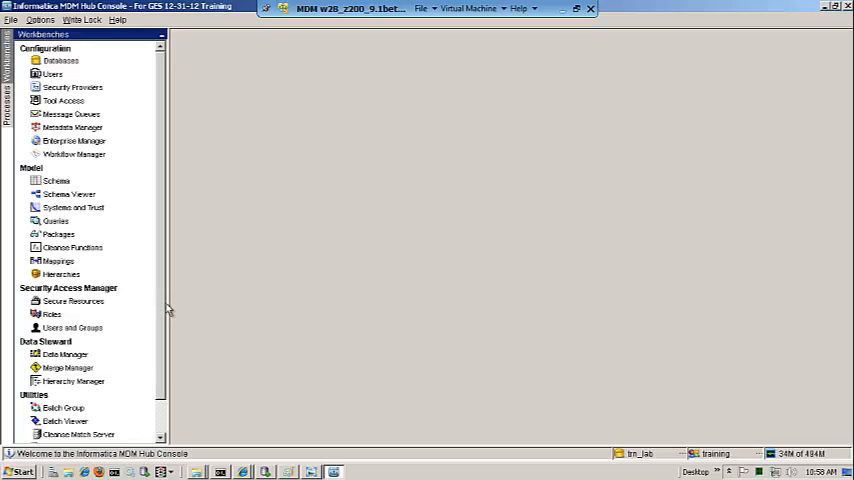
pyautogui.scroll(-3)
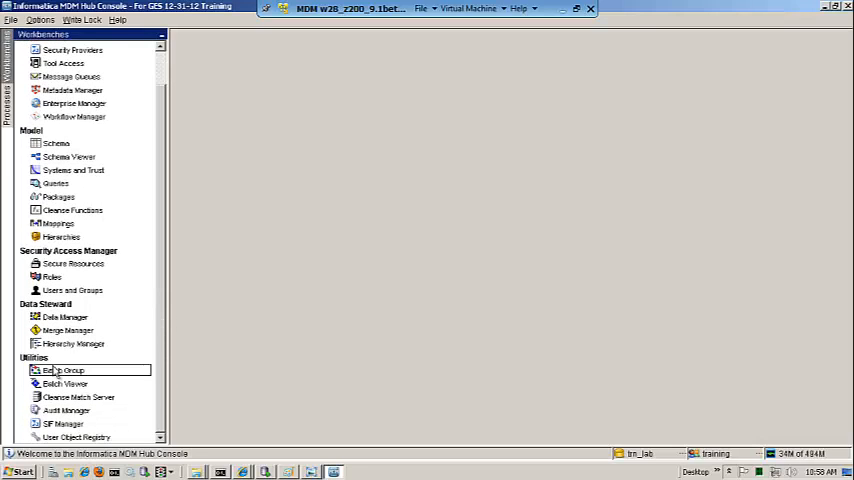
# In Batch Viewer, expand the Stage and Load job groups and view the Load from STG CRM Addr Typ job.
pyautogui.click(64, 384)
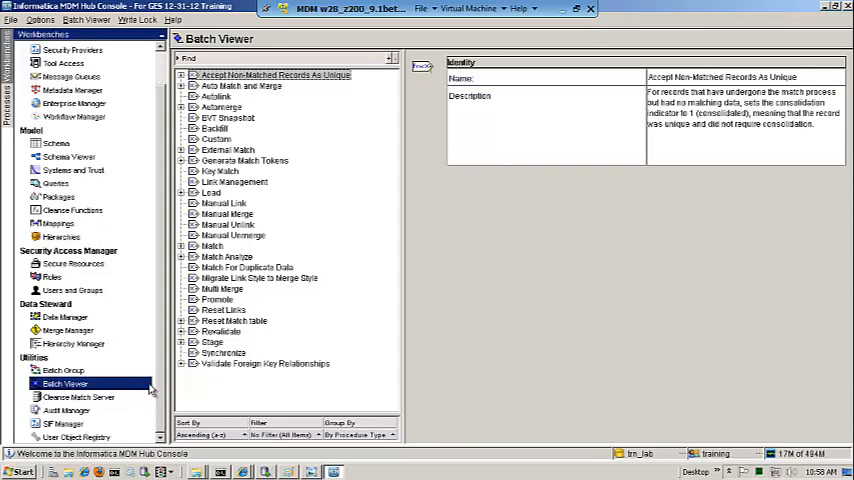
pyautogui.moveTo(184, 350)
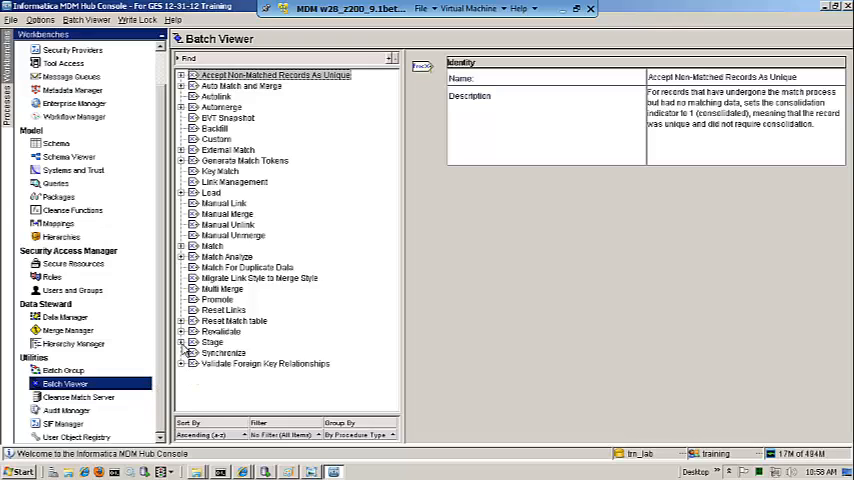
pyautogui.click(182, 332)
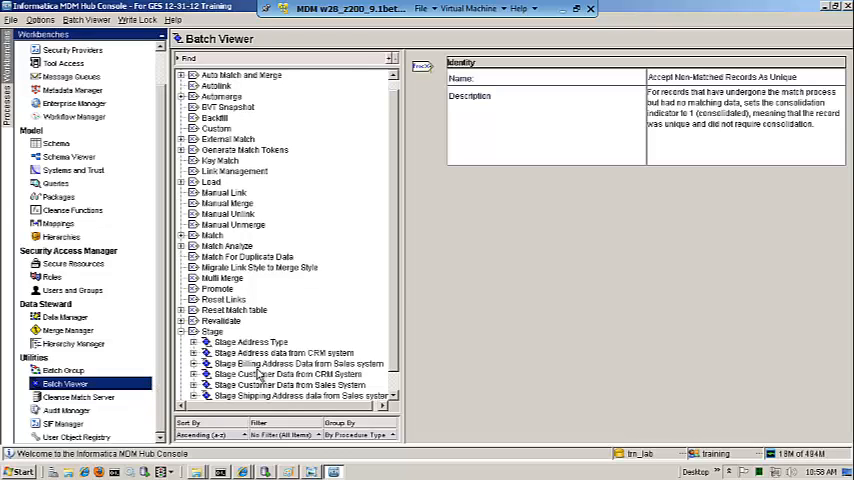
pyautogui.scroll(-3)
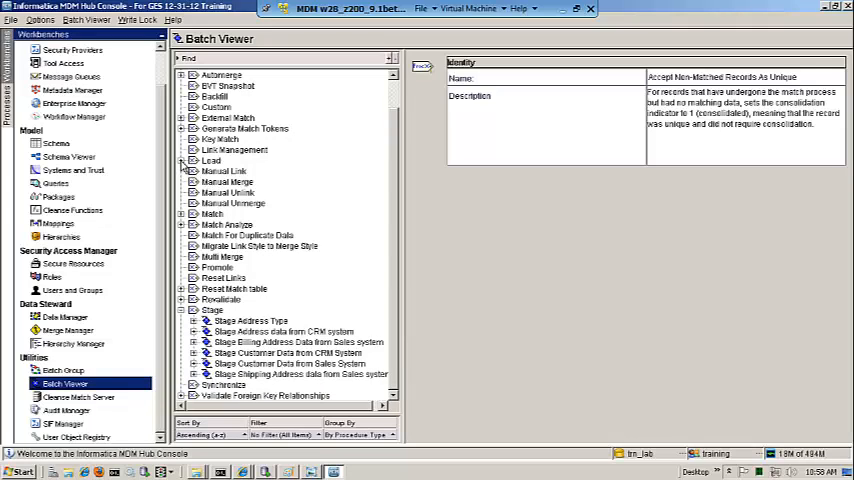
pyautogui.click(182, 160)
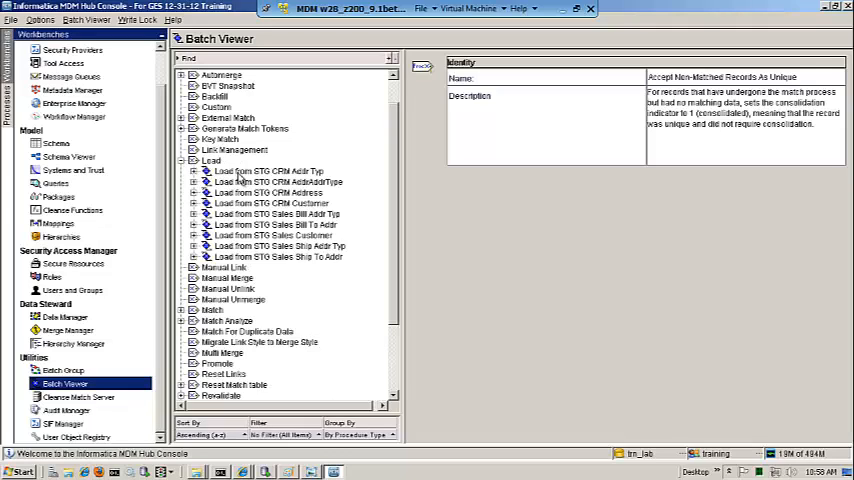
pyautogui.click(268, 170)
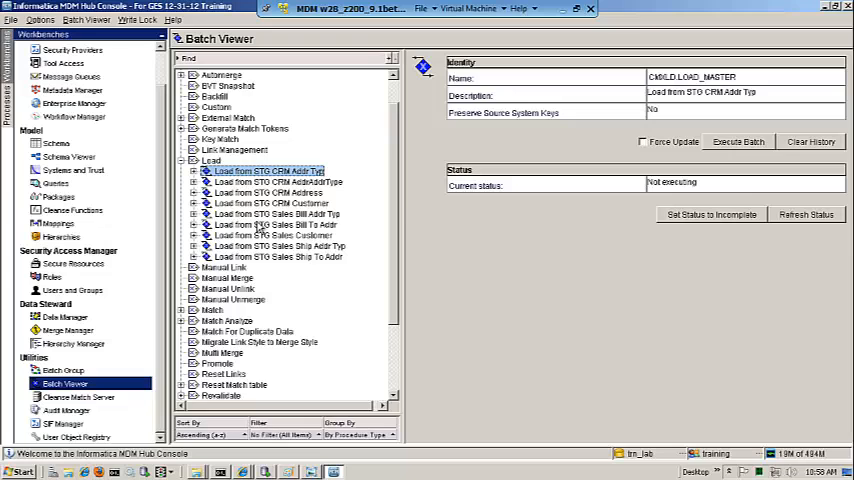
# View the Match job category description and expand the Match group of jobs.
pyautogui.scroll(-3)
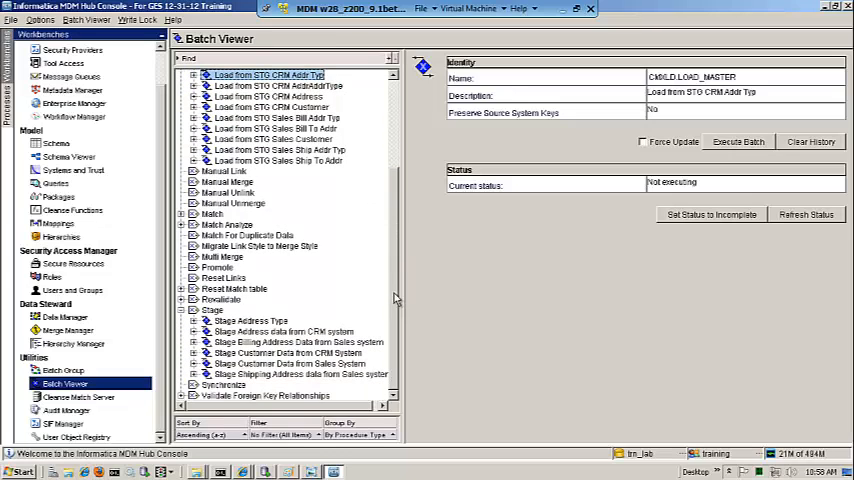
pyautogui.click(212, 214)
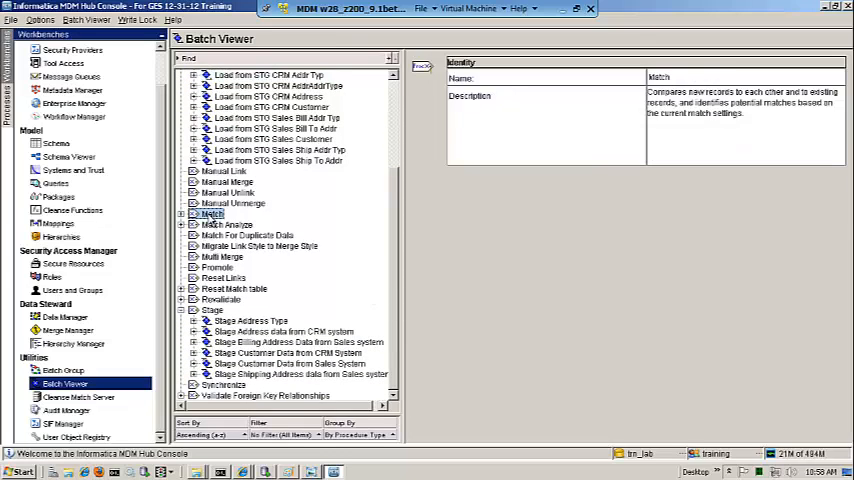
pyautogui.click(184, 214)
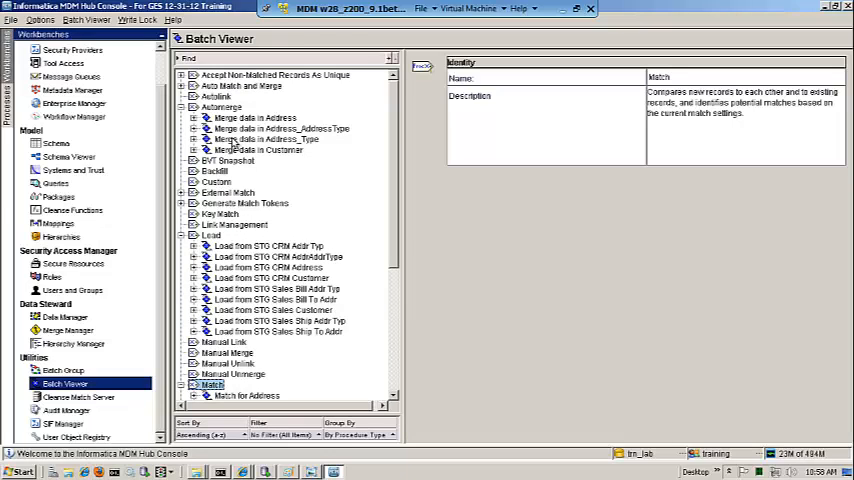
pyautogui.scroll(-3)
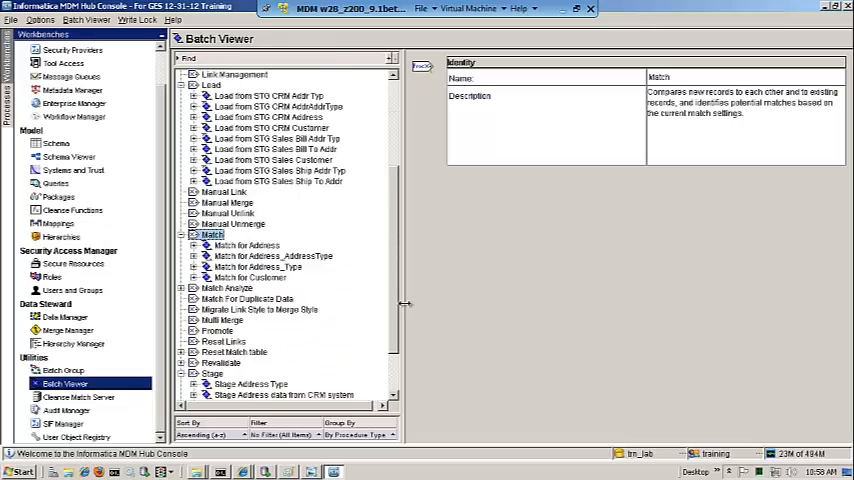
pyautogui.scroll(-3)
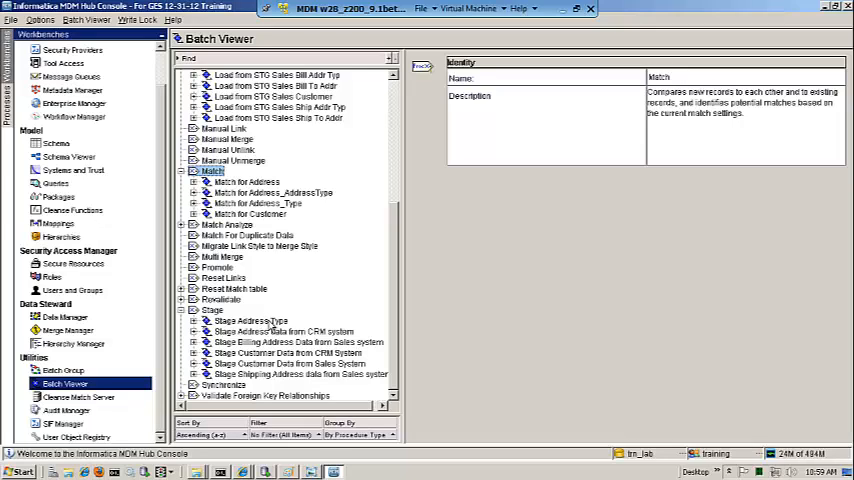
# Show the Stage Address Type job details and select its CMXCL.START_CLEANSE job name.
pyautogui.click(250, 320)
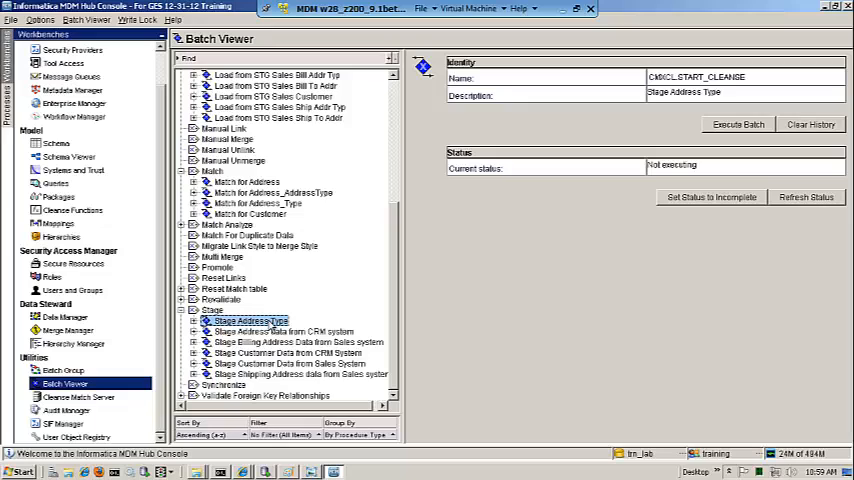
pyautogui.moveTo(478, 348)
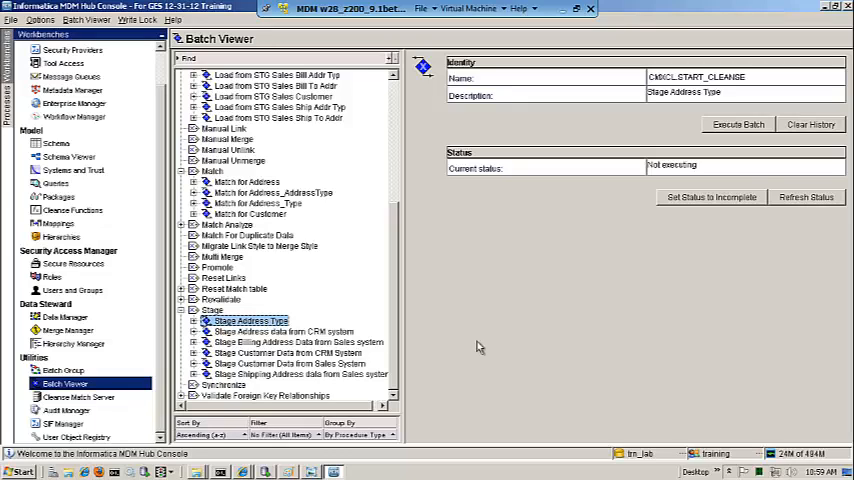
pyautogui.click(208, 310)
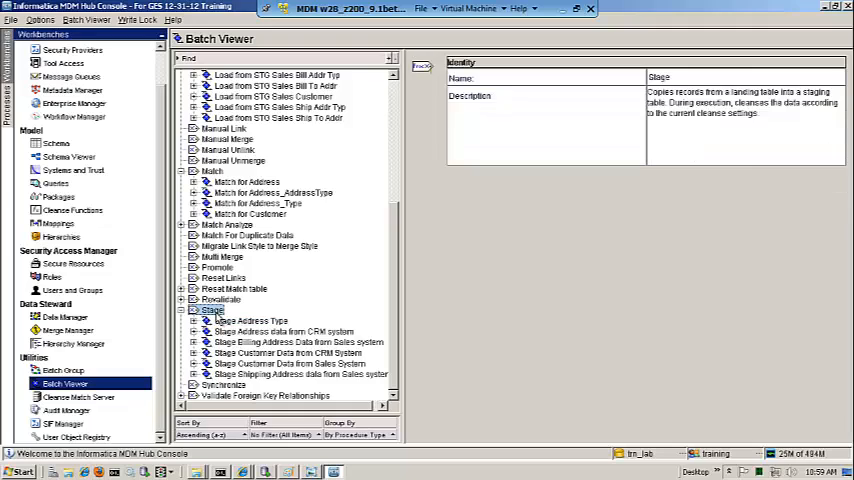
pyautogui.click(250, 320)
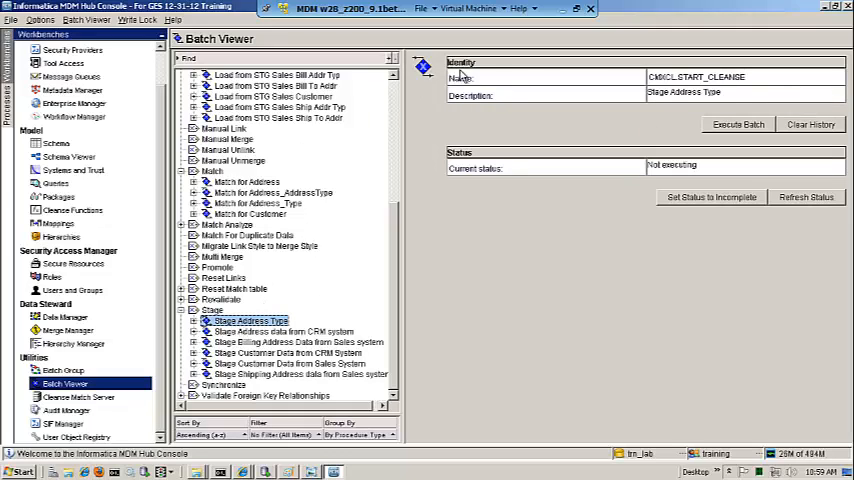
pyautogui.moveTo(536, 232)
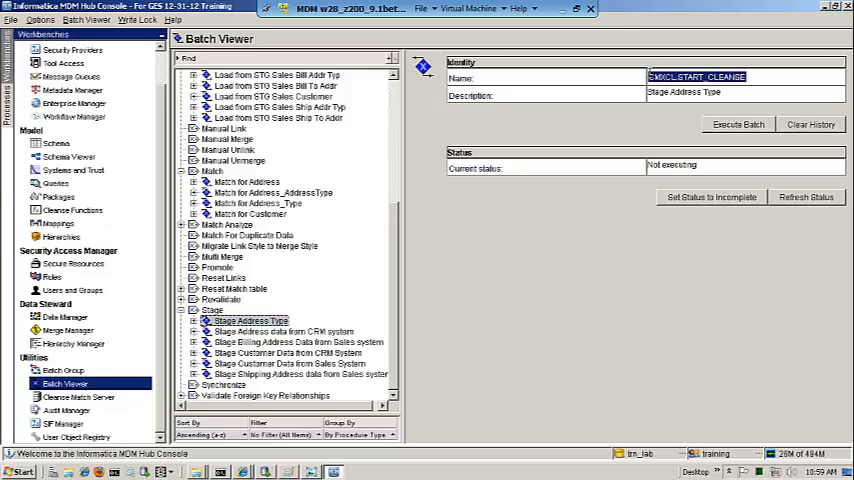
pyautogui.moveTo(664, 332)
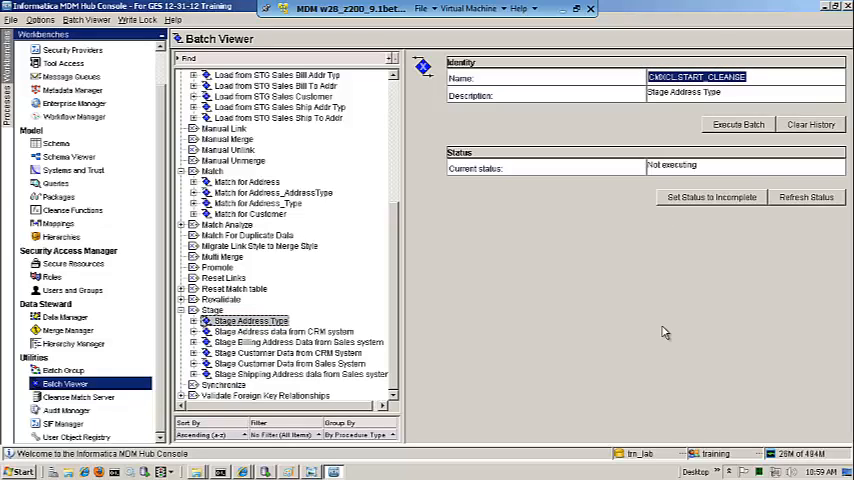
pyautogui.moveTo(296, 342)
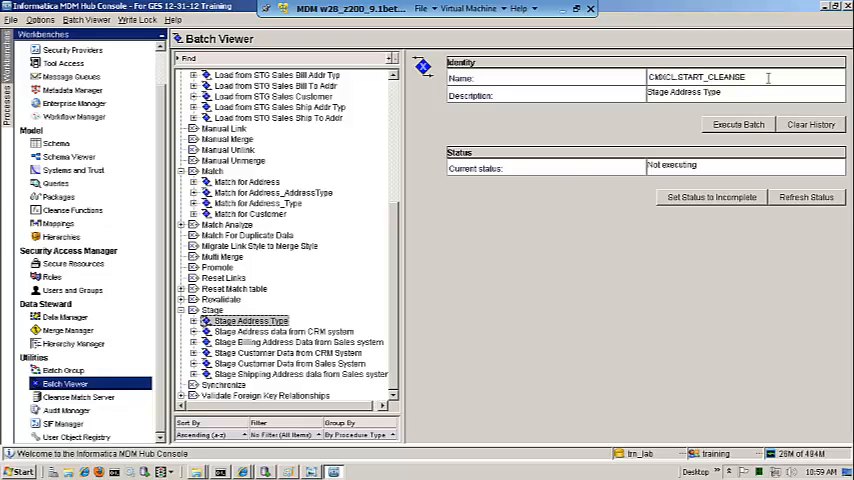
pyautogui.tripleClick(696, 76)
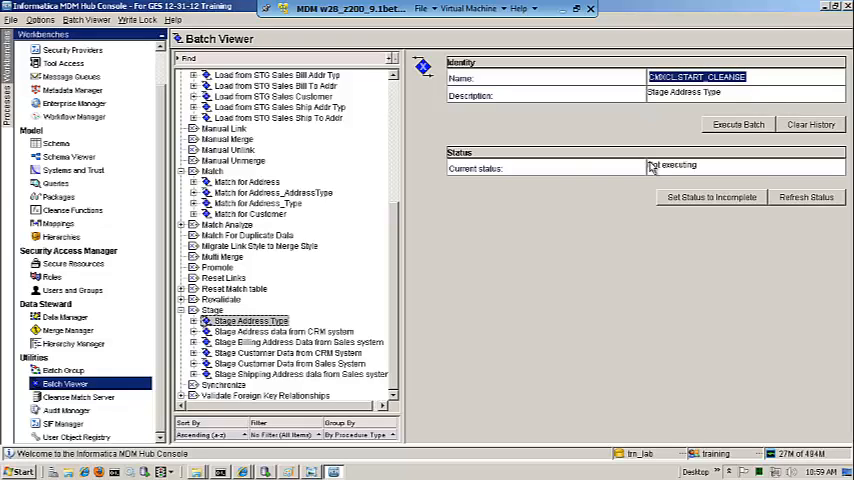
pyautogui.moveTo(592, 296)
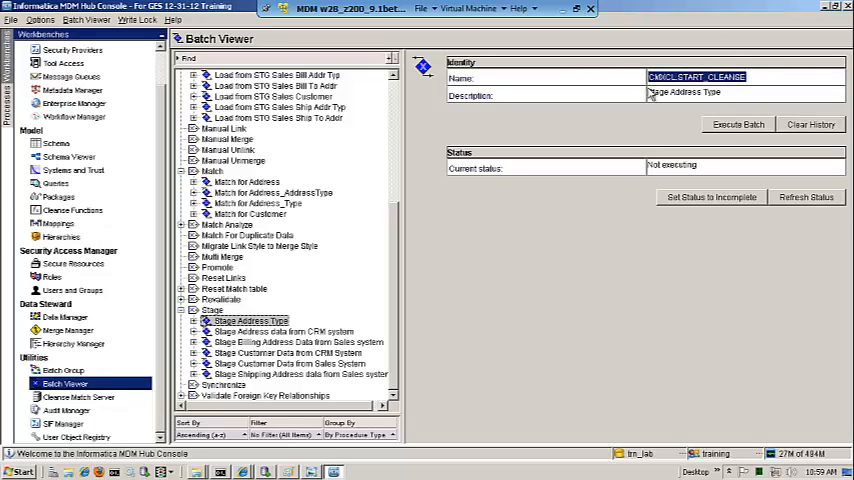
pyautogui.moveTo(604, 314)
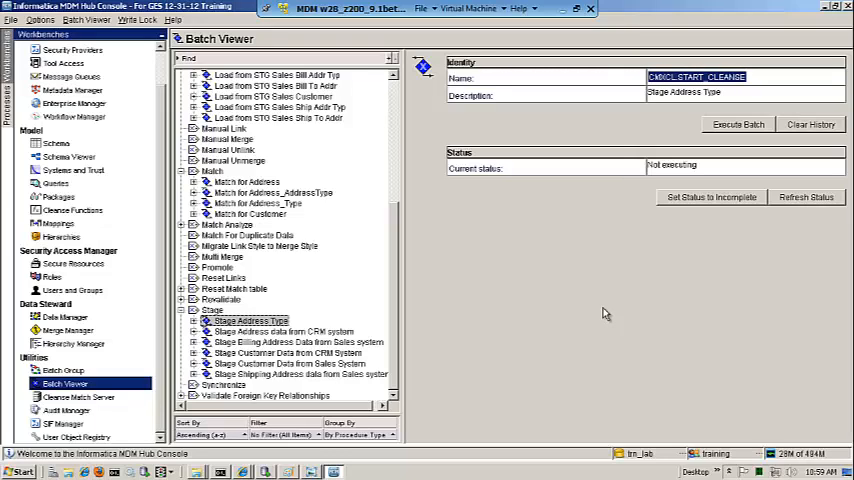
pyautogui.moveTo(688, 208)
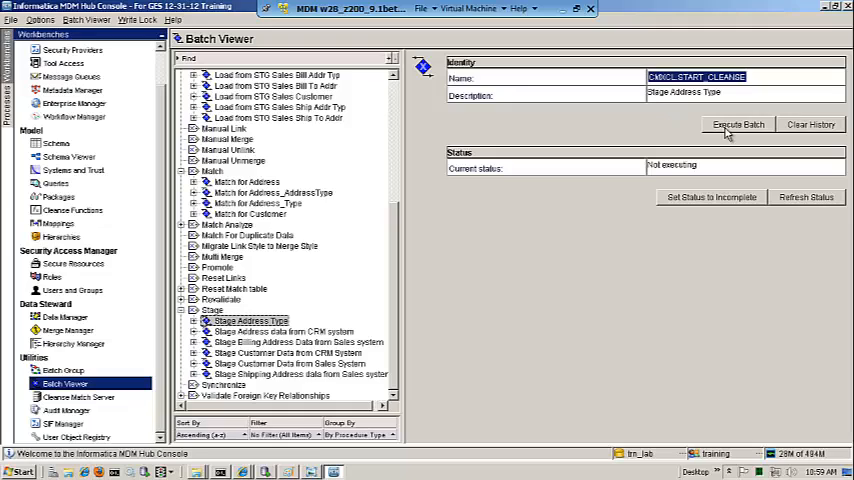
pyautogui.moveTo(782, 204)
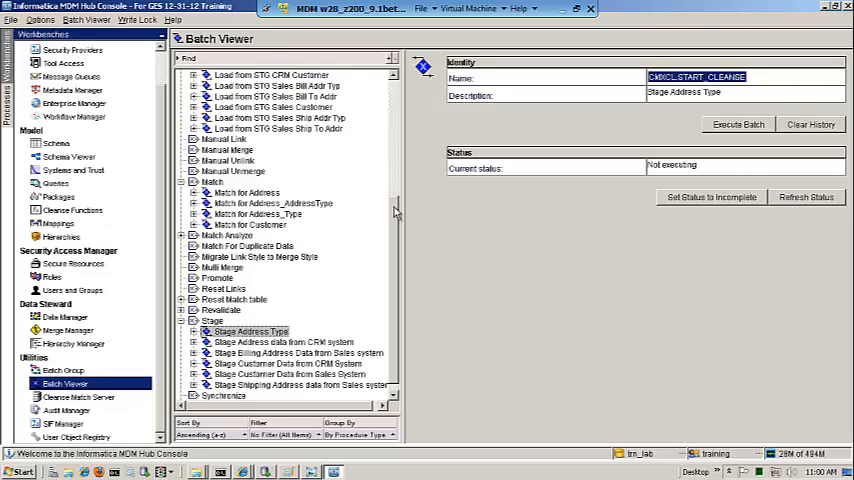
# View the Match for Address job, then the Load from STG CRM Addr Typ job and select its name.
pyautogui.click(248, 192)
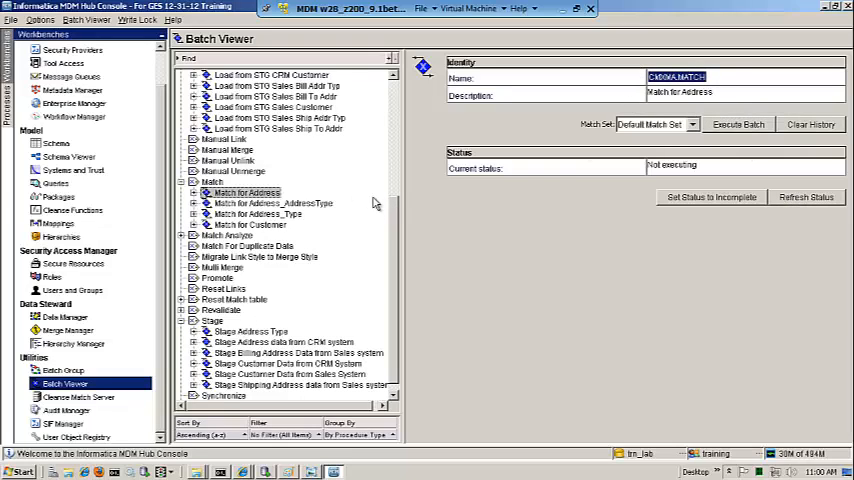
pyautogui.moveTo(360, 192)
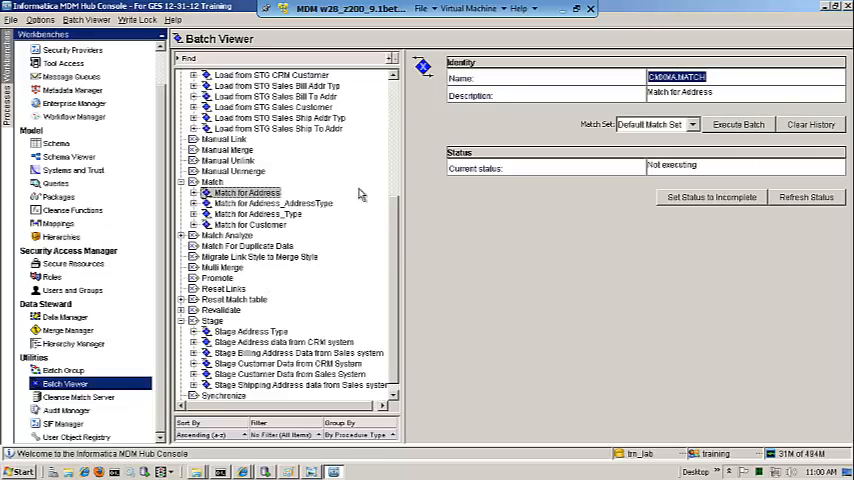
pyautogui.click(268, 144)
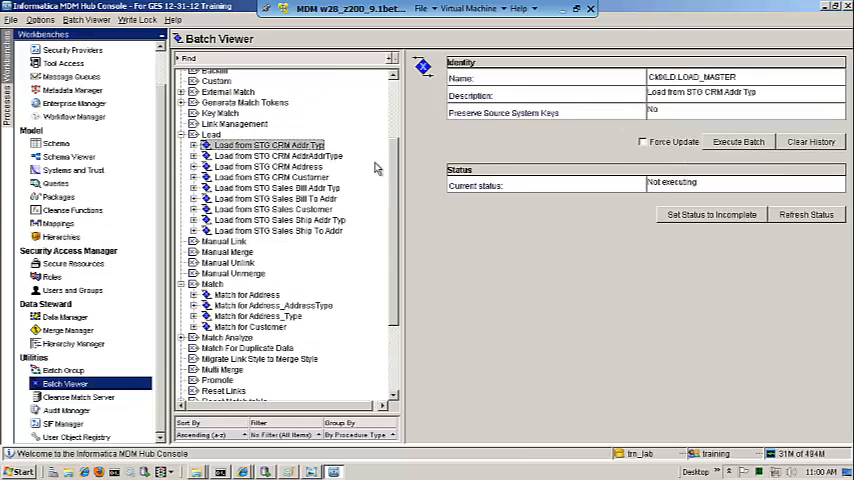
pyautogui.tripleClick(690, 76)
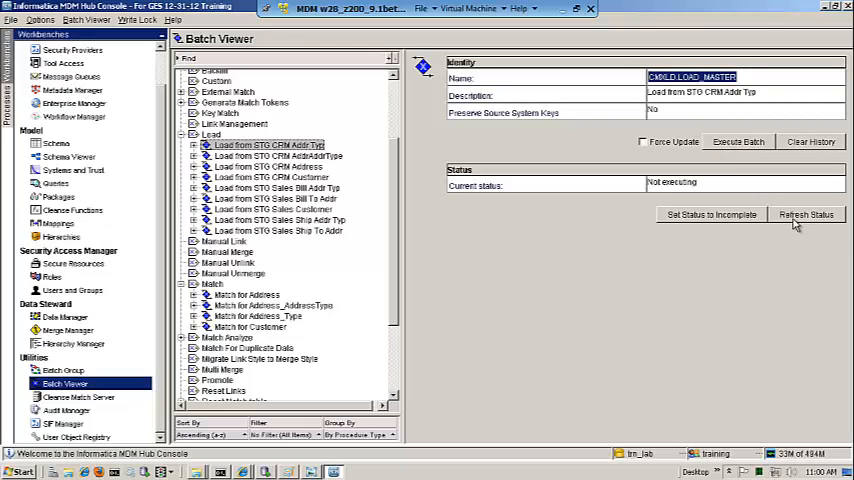
pyautogui.moveTo(490, 196)
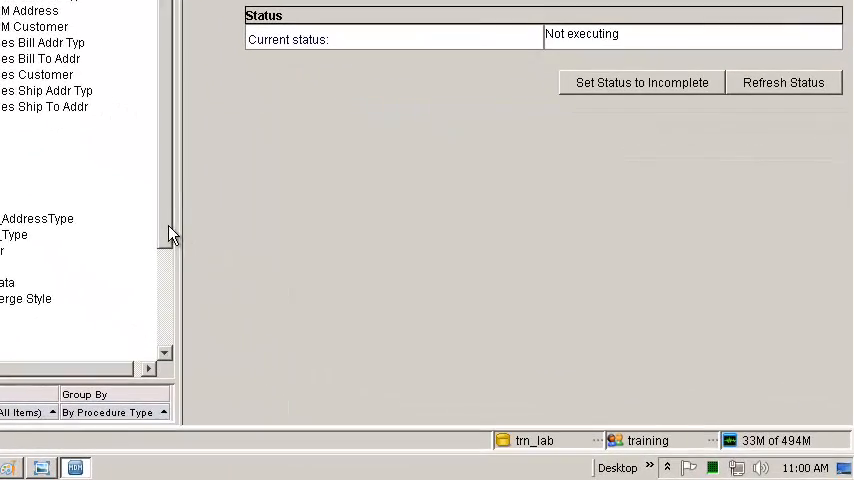
pyautogui.scroll(-3)
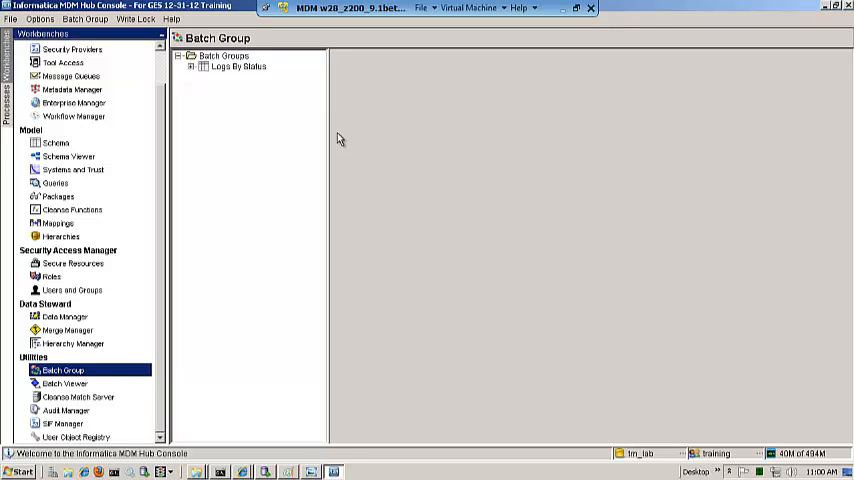
pyautogui.moveTo(296, 80)
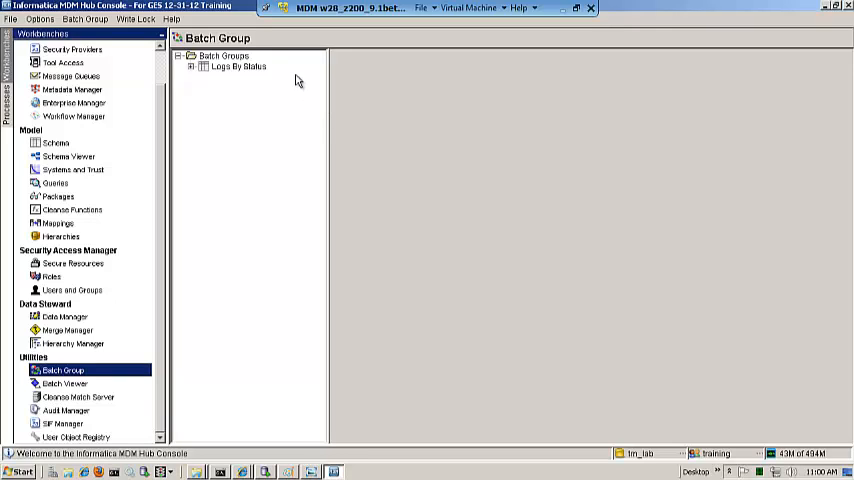
# Expand Logs By Status under Batch Groups to show the batch log status categories.
pyautogui.rightClick(222, 56)
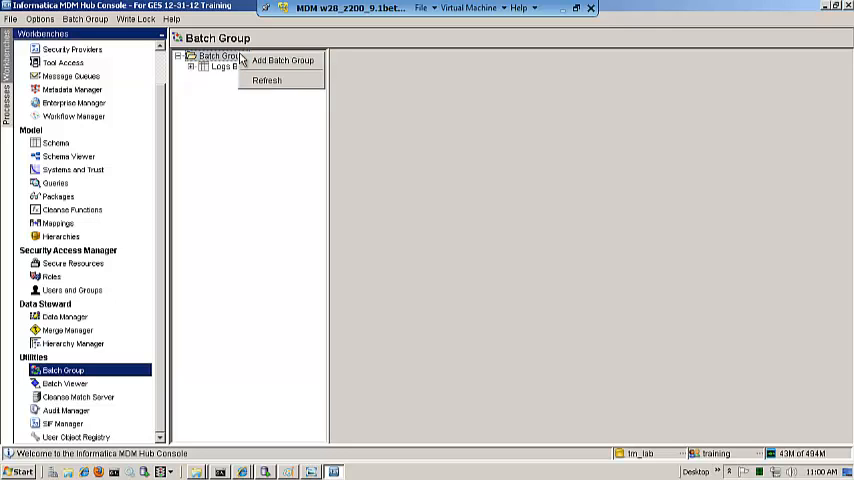
pyautogui.click(220, 66)
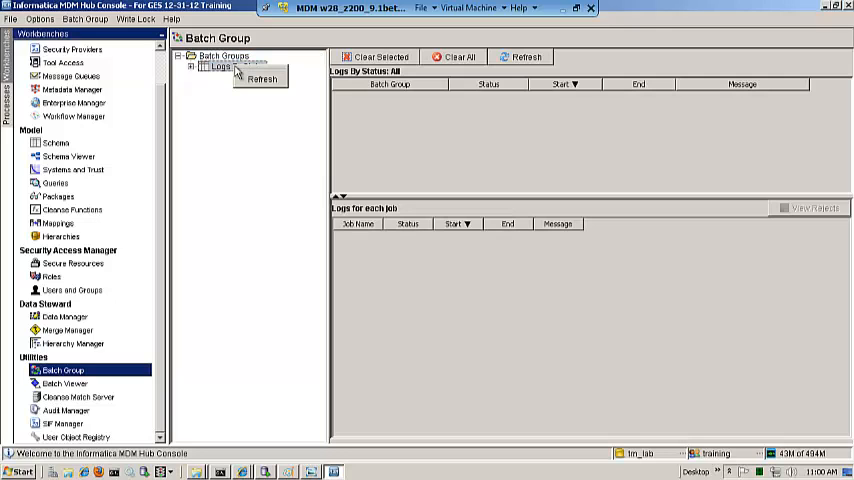
pyautogui.click(220, 66)
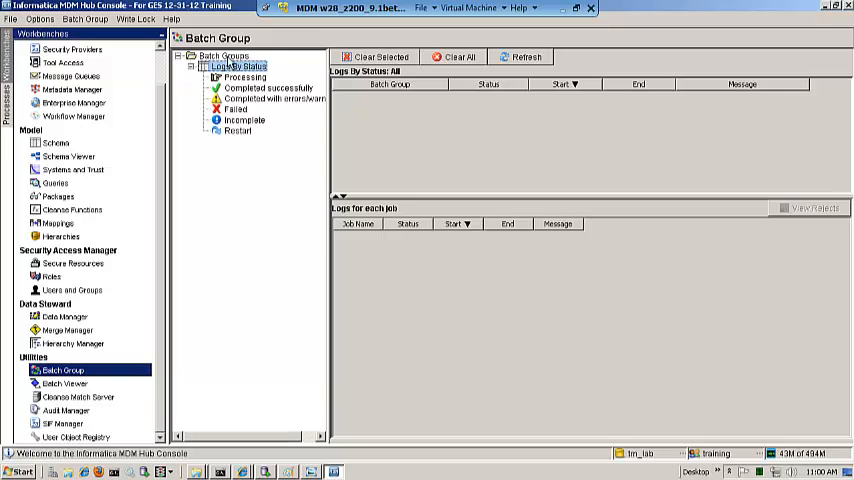
pyautogui.click(224, 56)
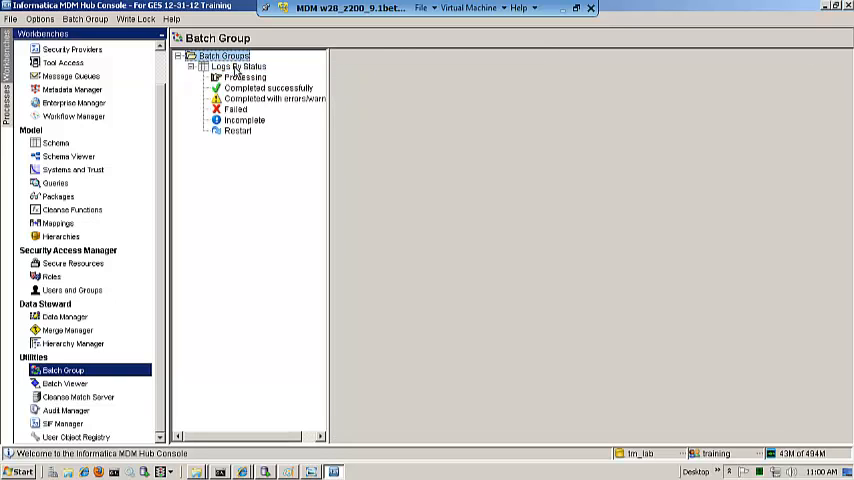
# Review the Processing, Completed with errors/warnings and Failed batch logs.
pyautogui.click(244, 76)
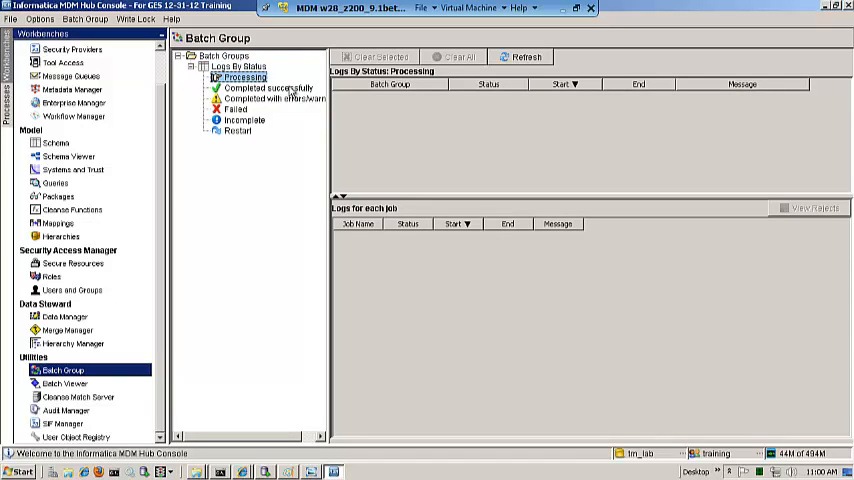
pyautogui.click(276, 98)
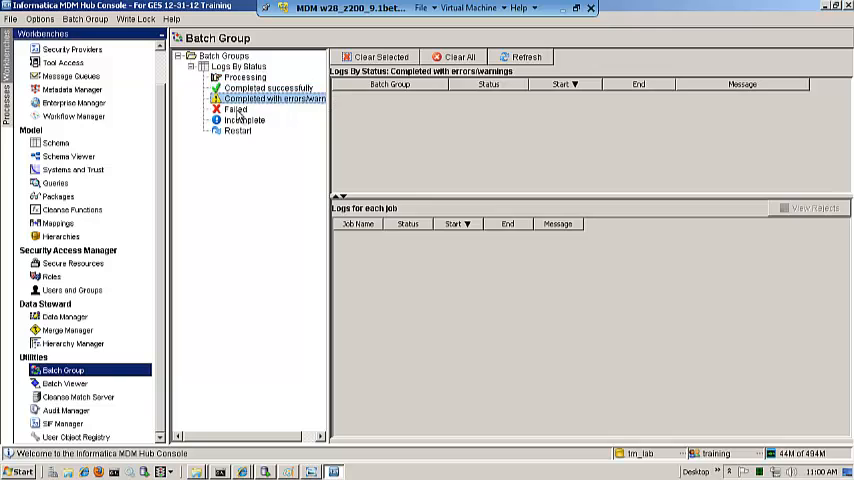
pyautogui.click(234, 108)
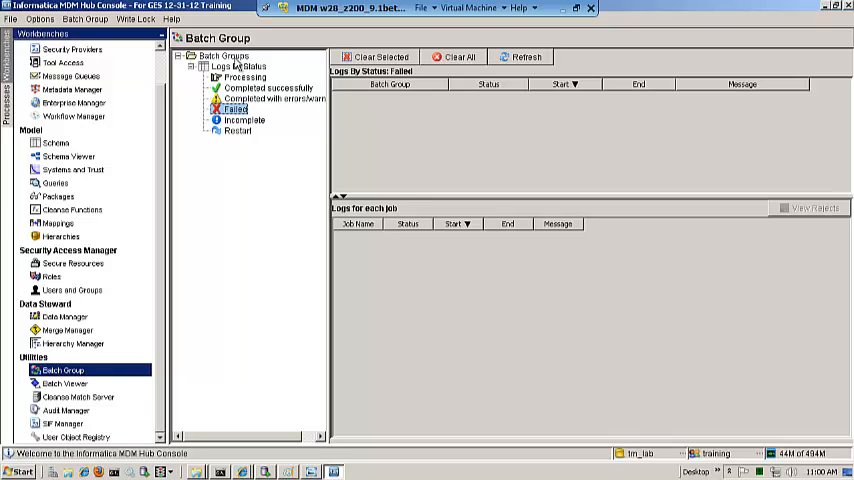
pyautogui.rightClick(230, 66)
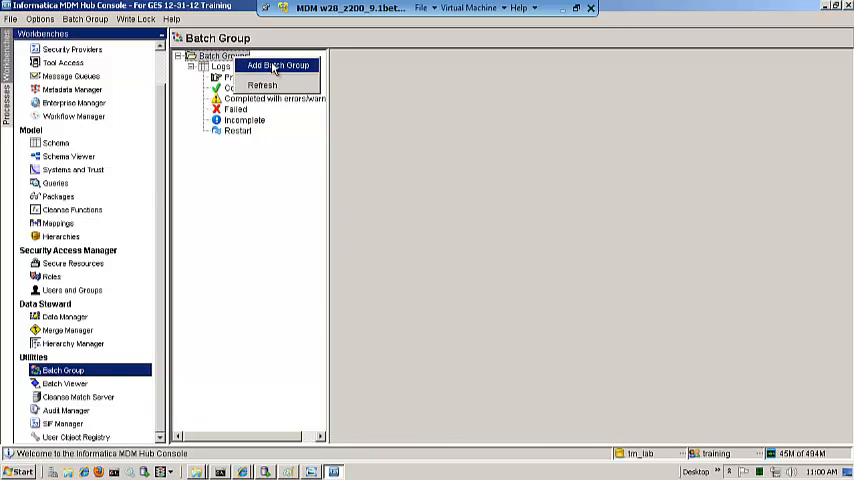
# Add a new batch group named Customer MDM.
pyautogui.click(278, 64)
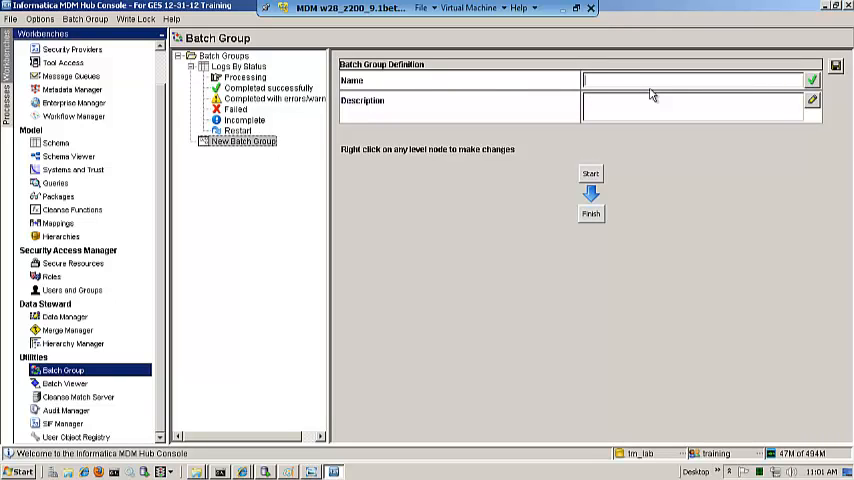
pyautogui.write('Customer M')
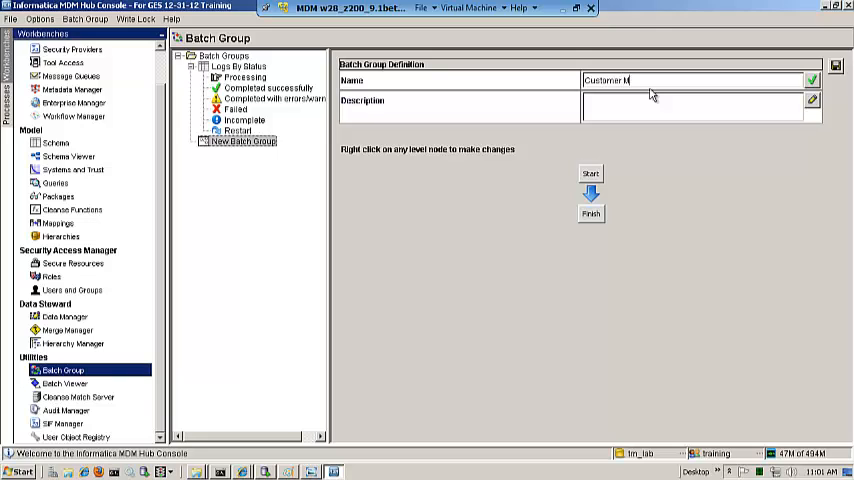
pyautogui.write('DM')
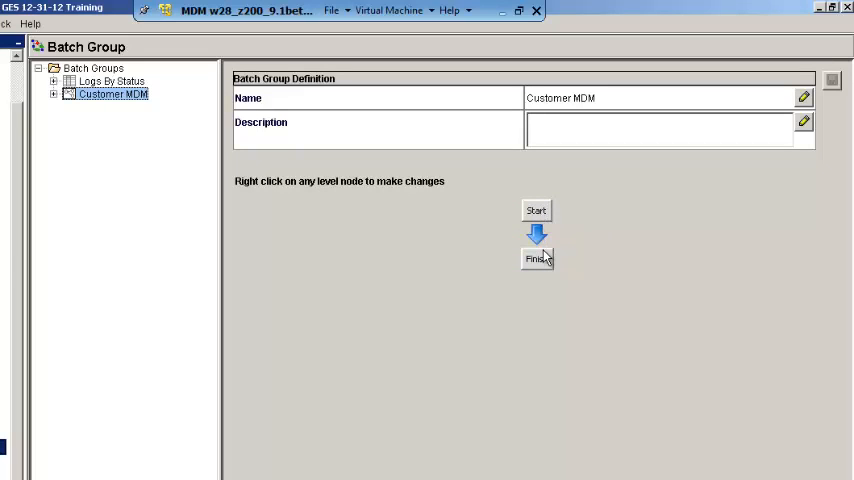
# Expand Customer MDM, check its Control & Logs, then return to its level definition.
pyautogui.click(54, 98)
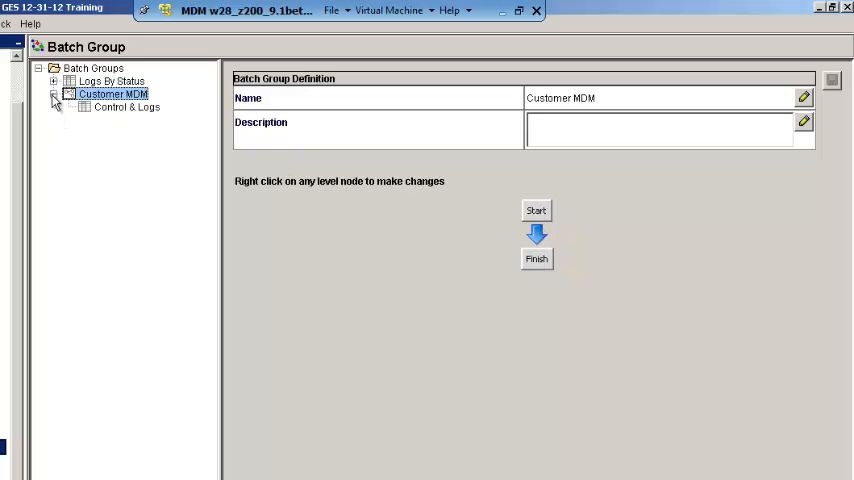
pyautogui.click(126, 108)
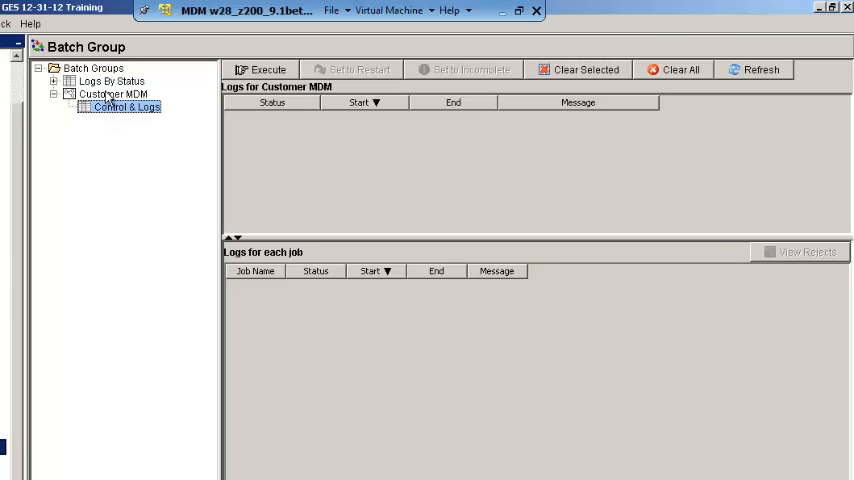
pyautogui.click(112, 92)
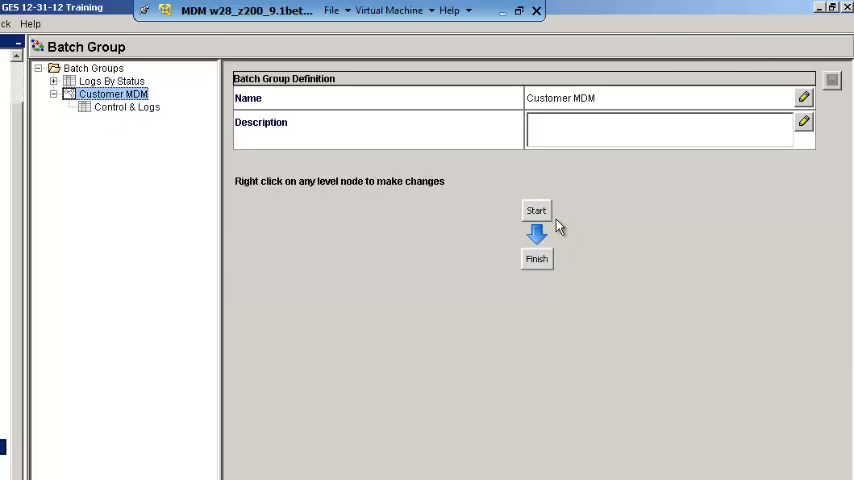
pyautogui.moveTo(640, 260)
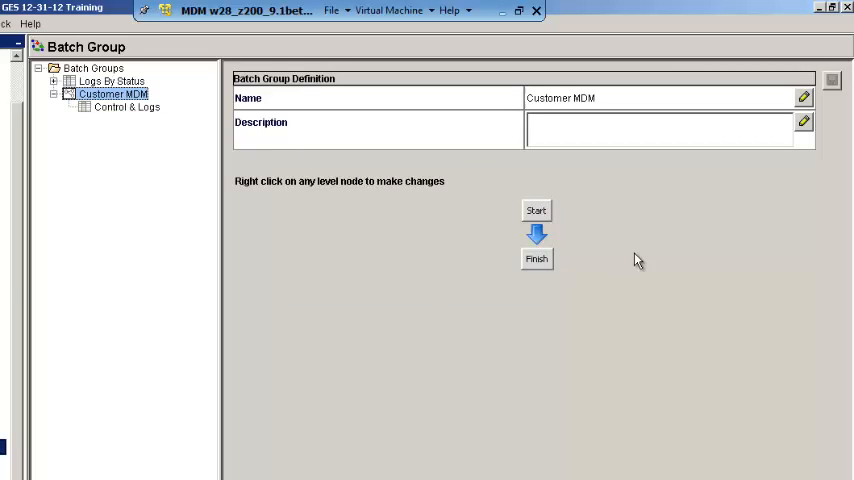
pyautogui.moveTo(544, 240)
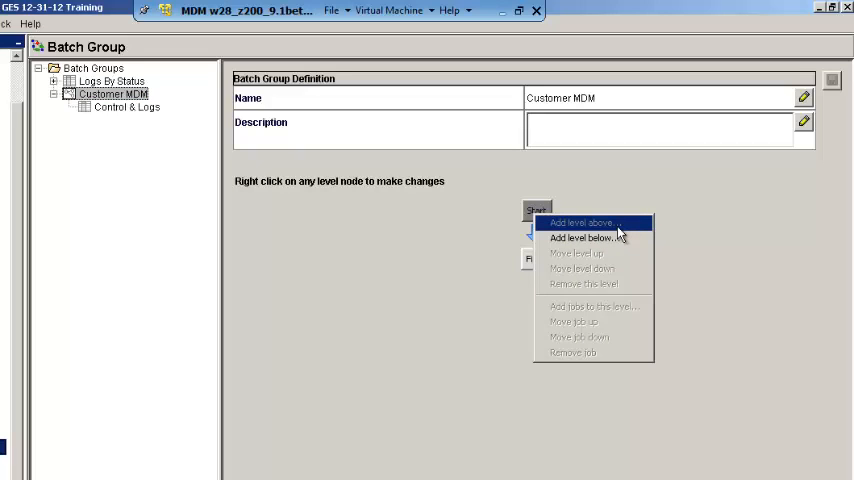
pyautogui.moveTo(620, 252)
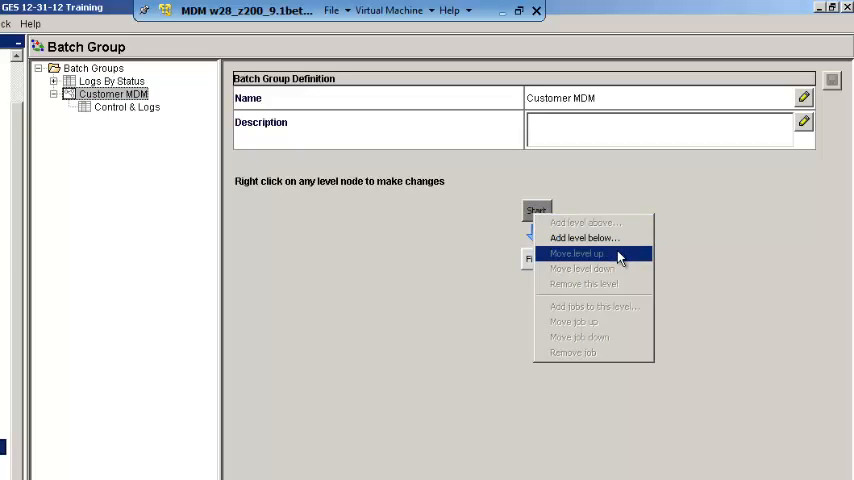
pyautogui.moveTo(638, 308)
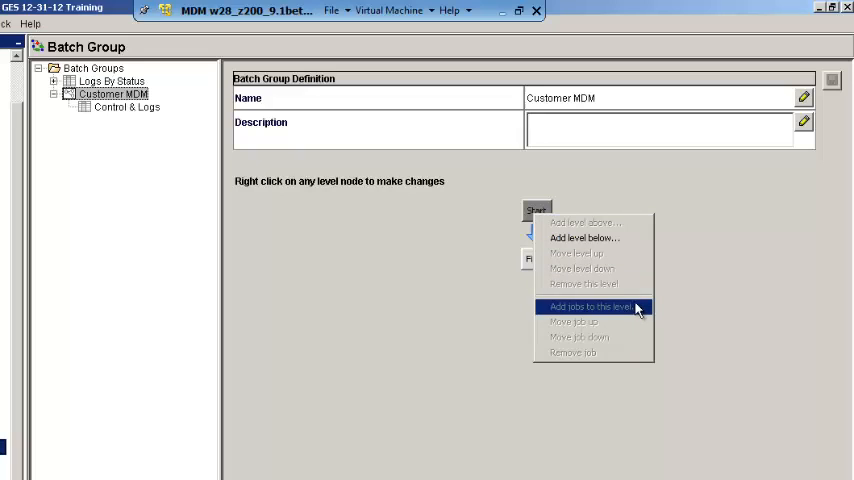
pyautogui.moveTo(586, 222)
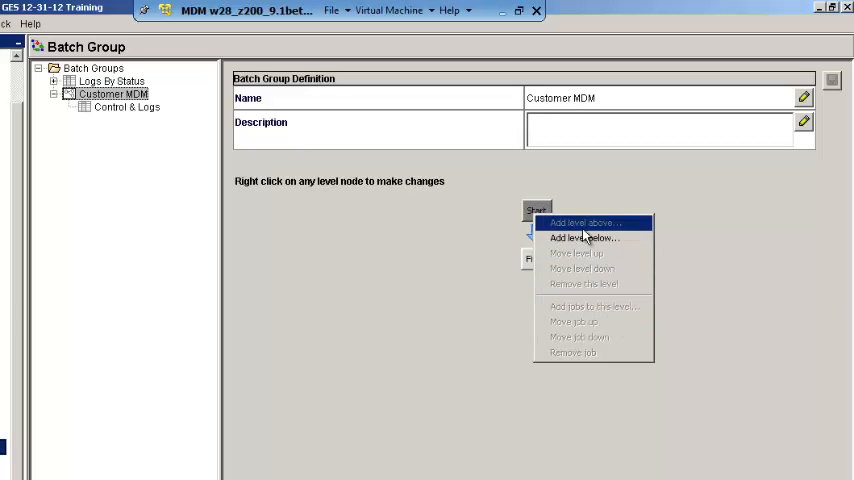
pyautogui.moveTo(704, 238)
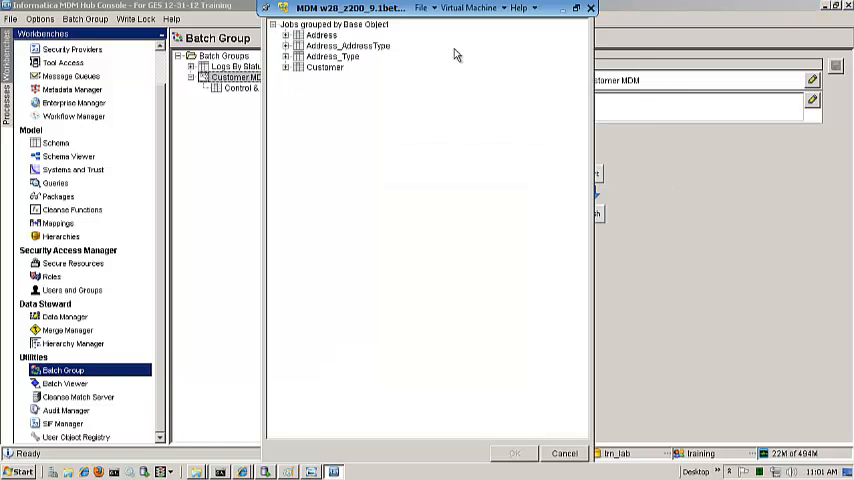
pyautogui.moveTo(292, 84)
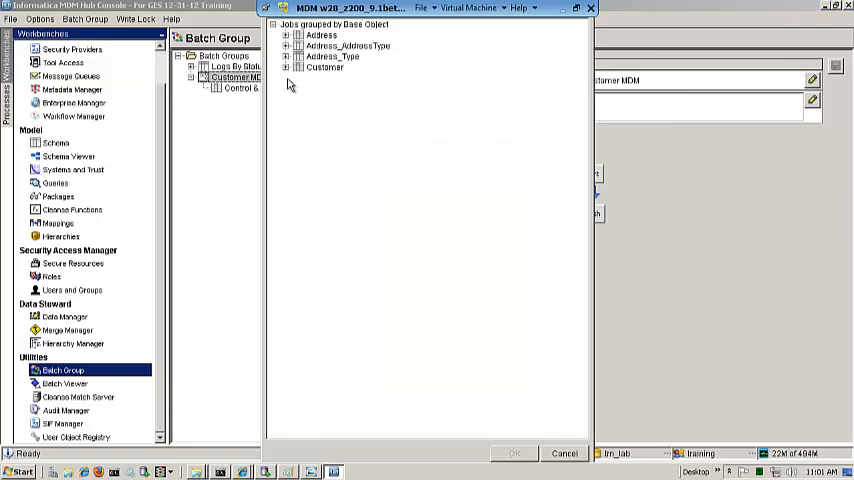
# Add a first level holding the Stage Customer Data from CRM System job.
pyautogui.click(284, 68)
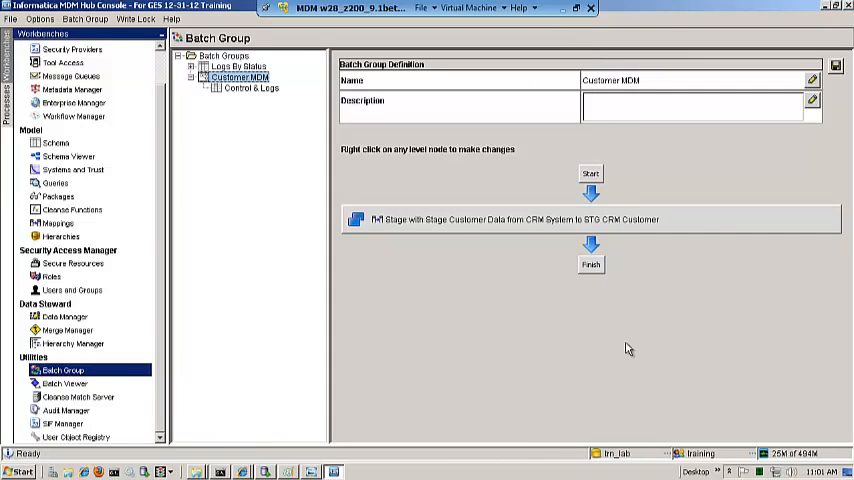
pyautogui.moveTo(672, 230)
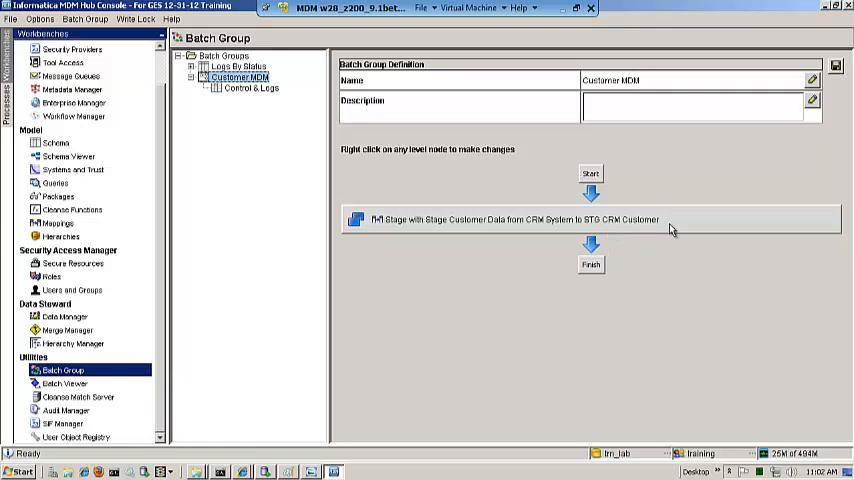
pyautogui.moveTo(448, 224)
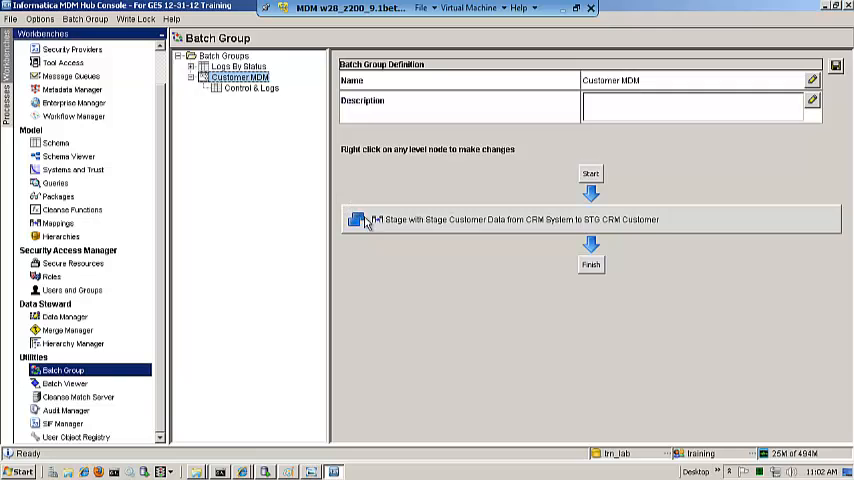
pyautogui.moveTo(668, 232)
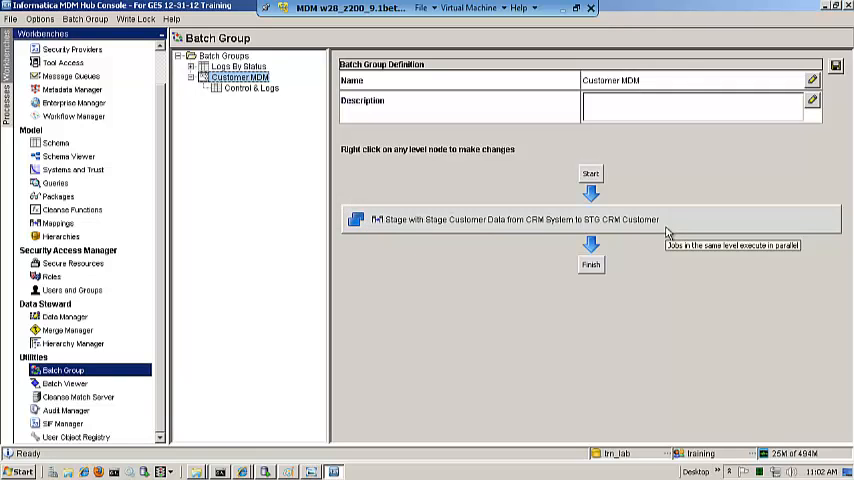
pyautogui.moveTo(678, 232)
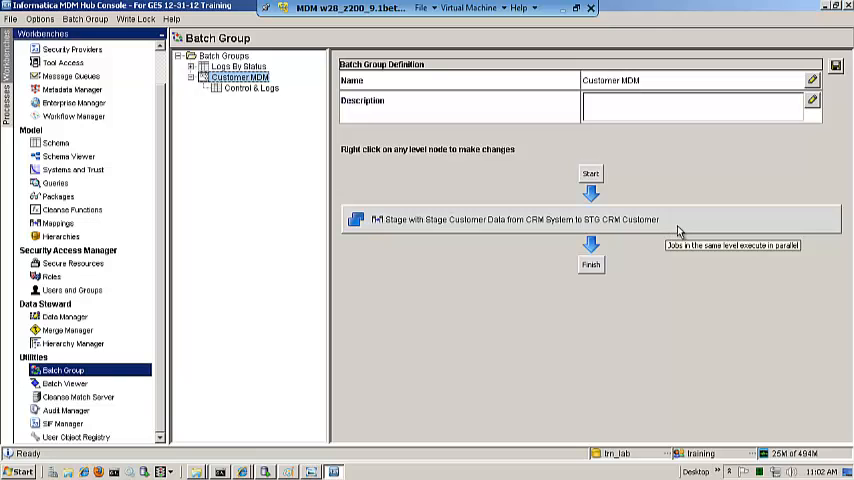
pyautogui.moveTo(460, 246)
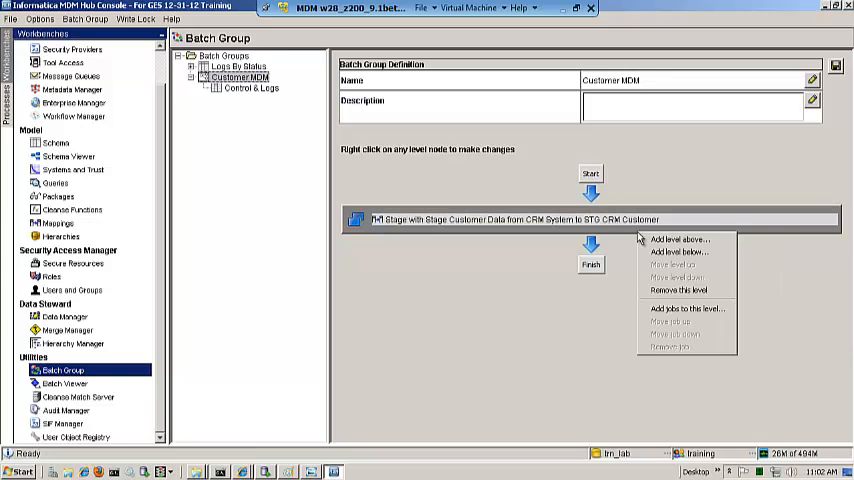
pyautogui.moveTo(680, 240)
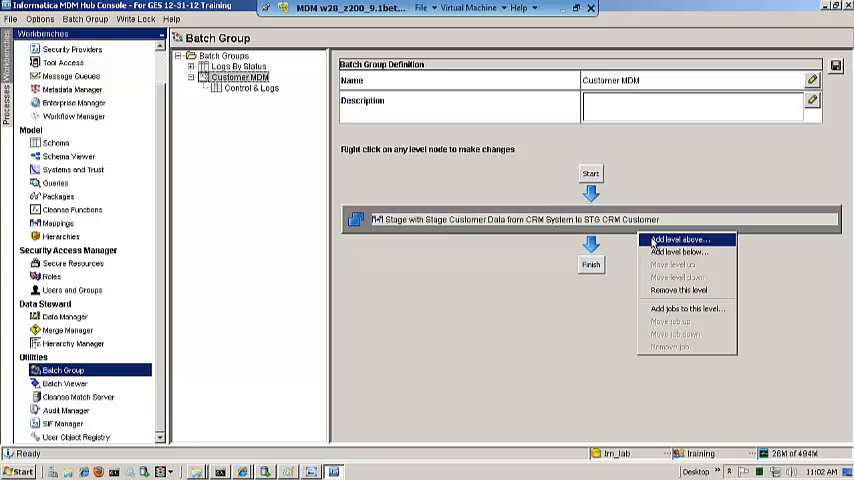
pyautogui.moveTo(678, 290)
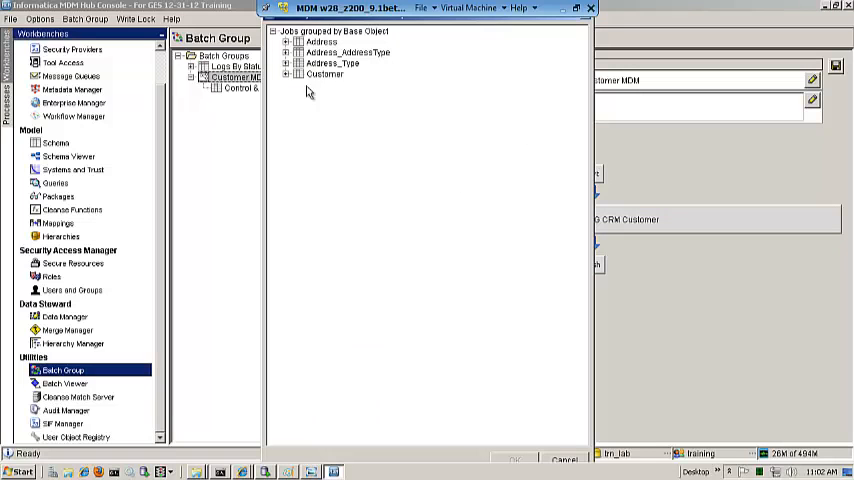
# Add the Stage Address data from CRM System job alongside the customer staging job.
pyautogui.click(286, 42)
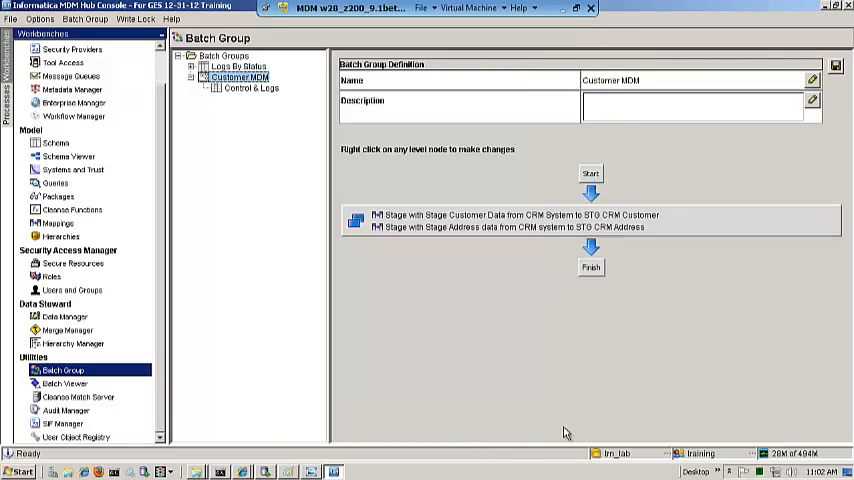
pyautogui.moveTo(590, 370)
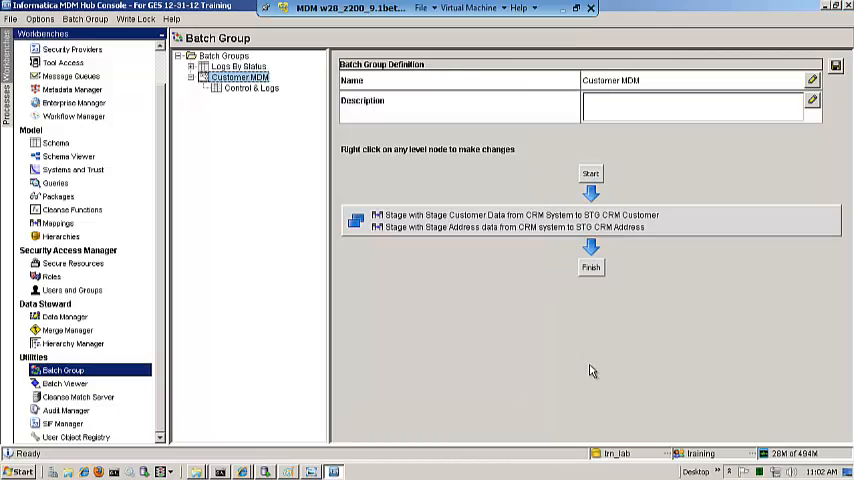
pyautogui.moveTo(652, 288)
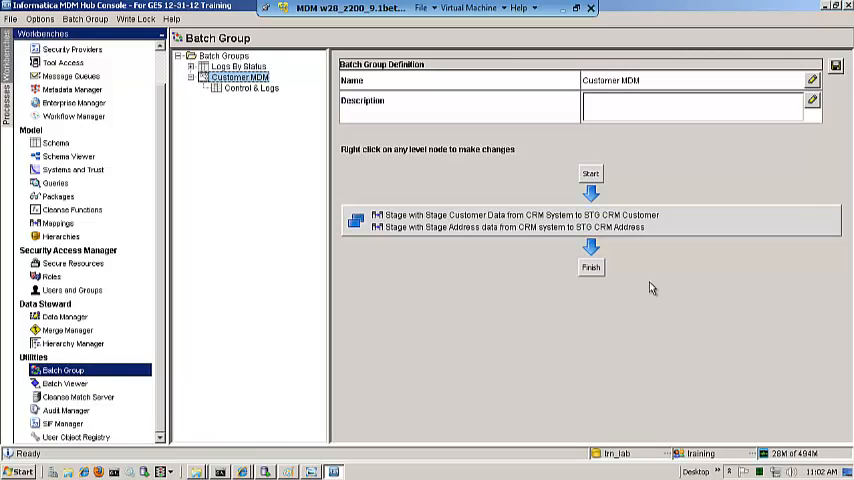
pyautogui.moveTo(692, 236)
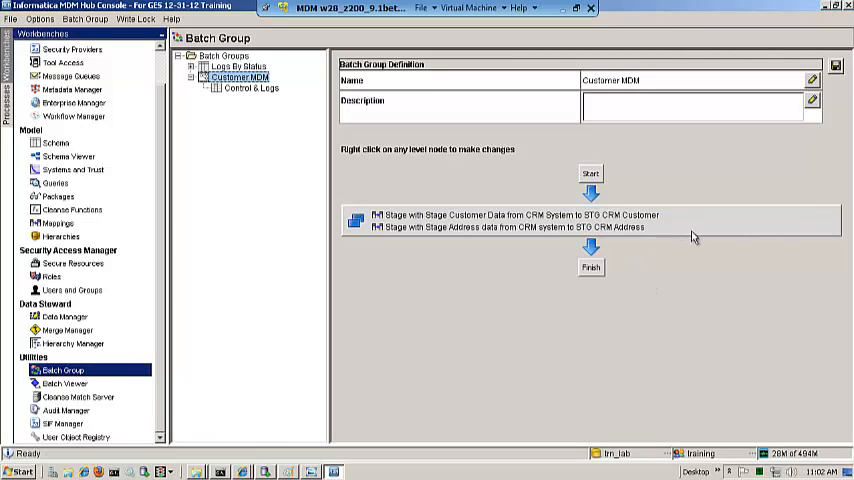
pyautogui.rightClick(510, 228)
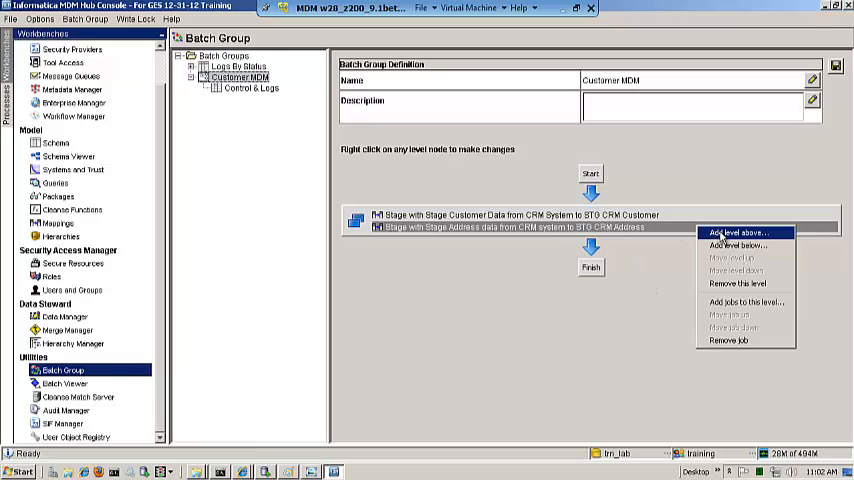
# Add a level below staging holding the Load from STG CRM Customer job.
pyautogui.click(744, 302)
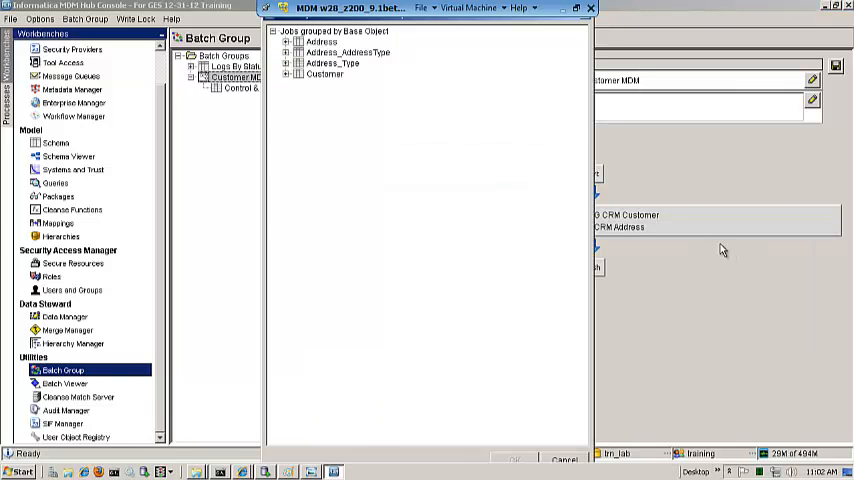
pyautogui.click(286, 72)
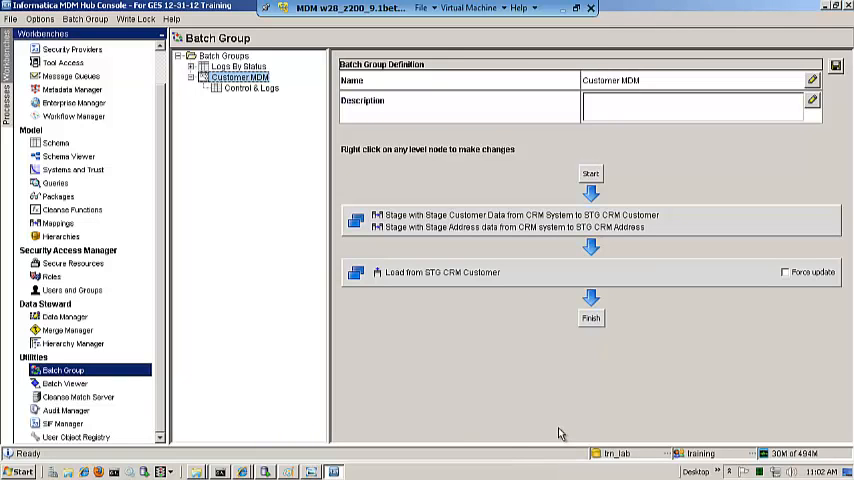
pyautogui.moveTo(420, 288)
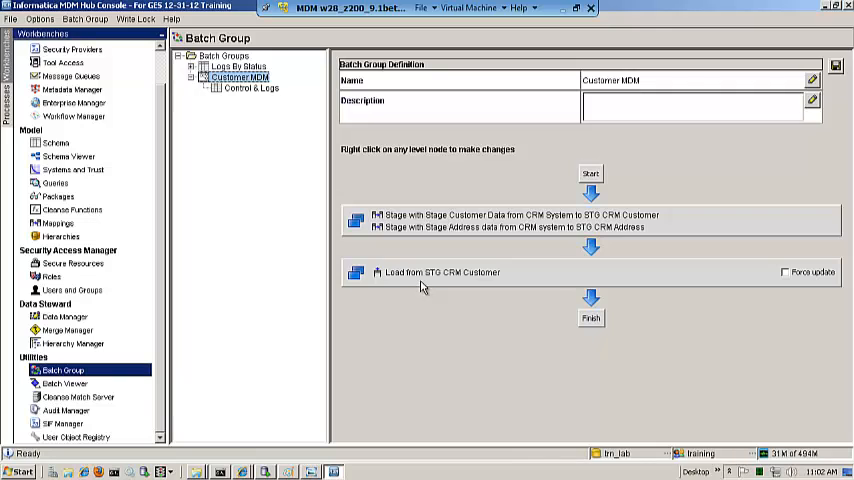
pyautogui.moveTo(470, 300)
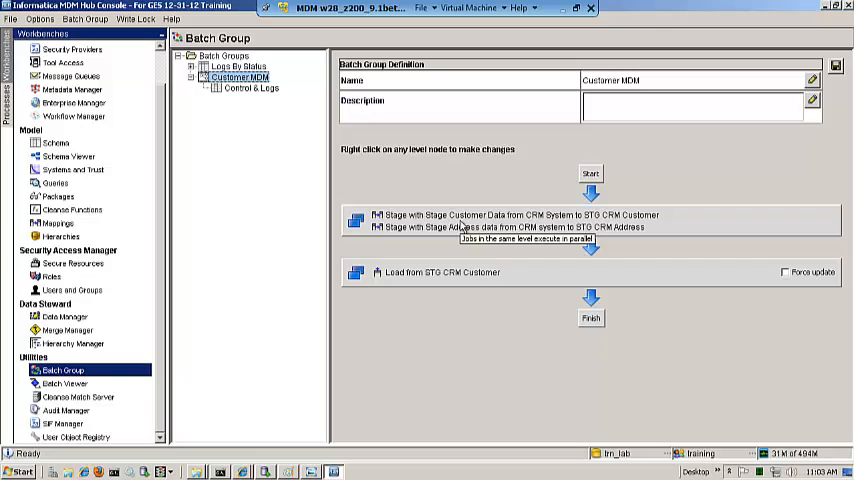
pyautogui.moveTo(462, 230)
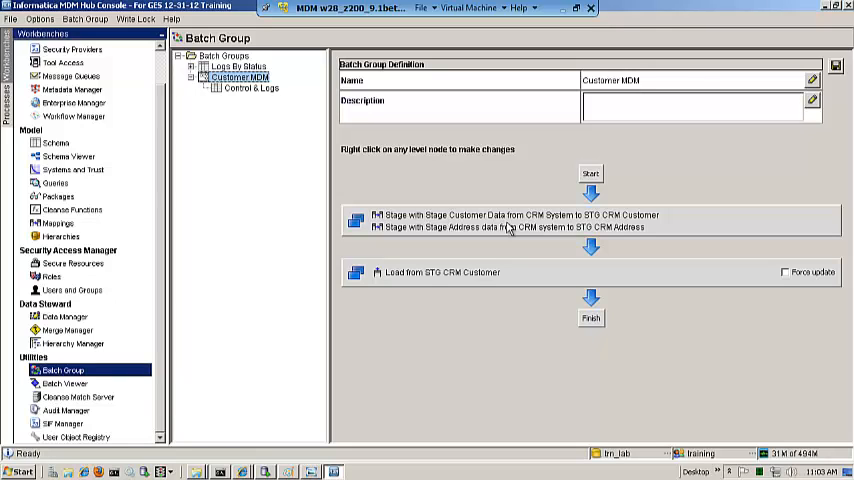
pyautogui.moveTo(488, 232)
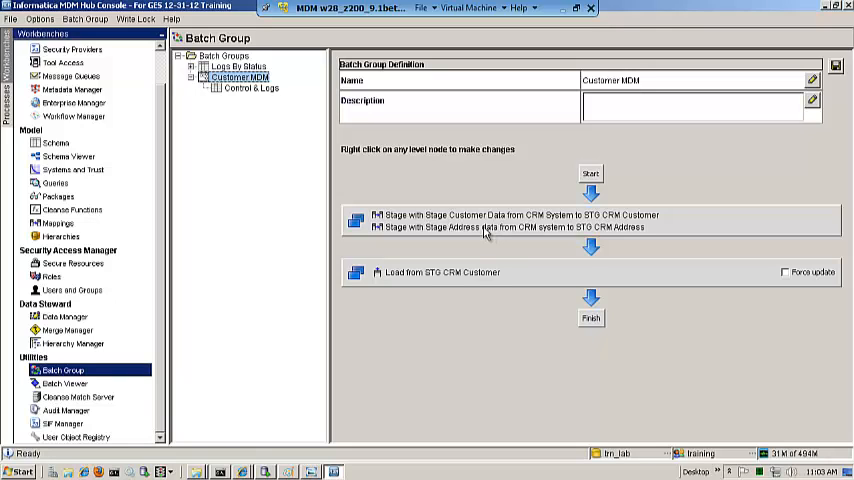
pyautogui.moveTo(508, 188)
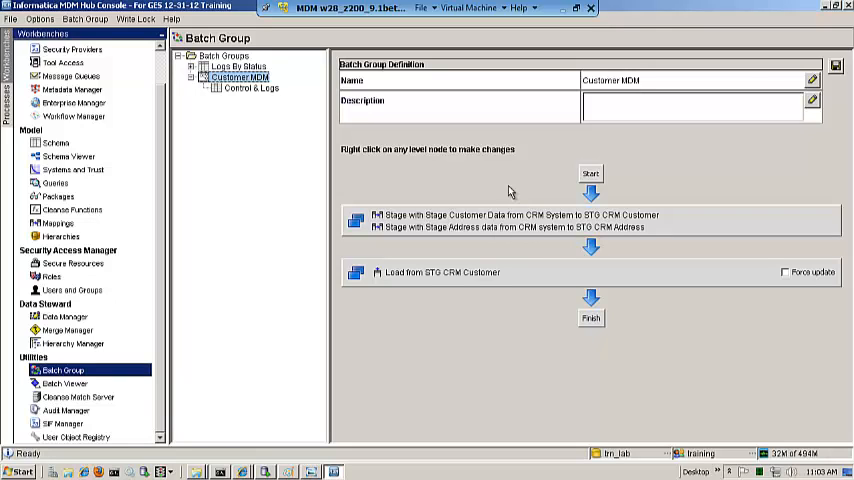
pyautogui.moveTo(504, 176)
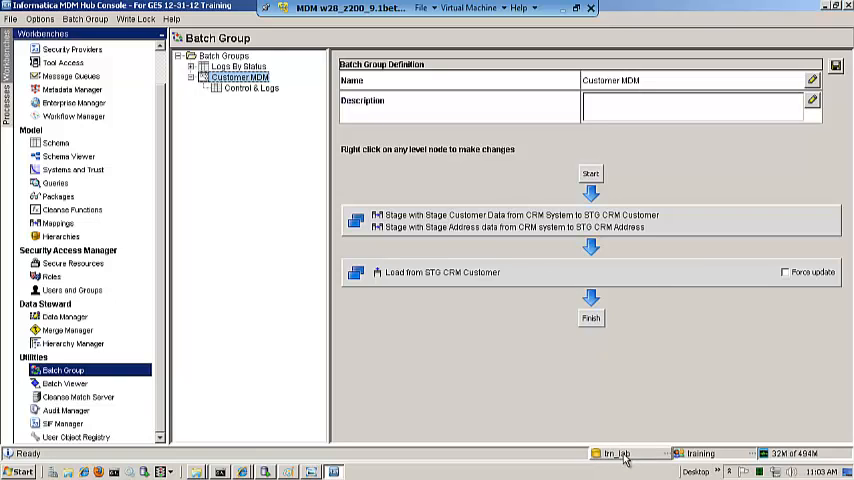
# Connect to the mdm_tsk_complete database, saving the Customer MDM batch group changes first.
pyautogui.click(628, 452)
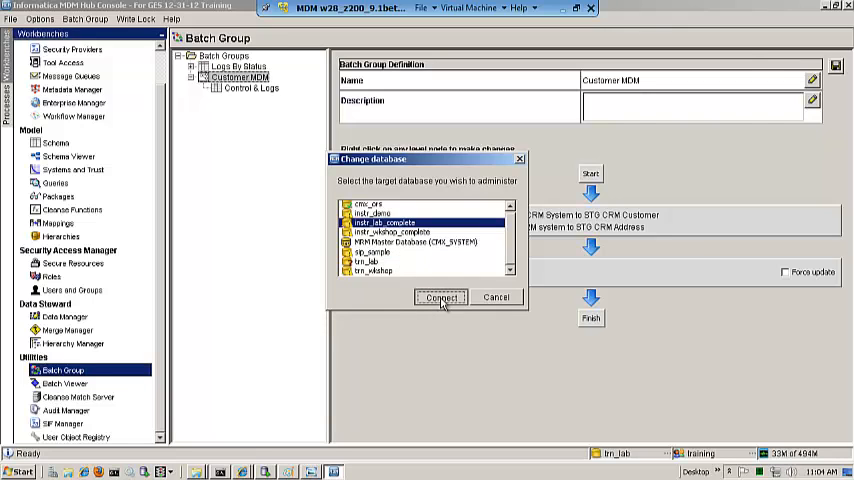
pyautogui.click(440, 296)
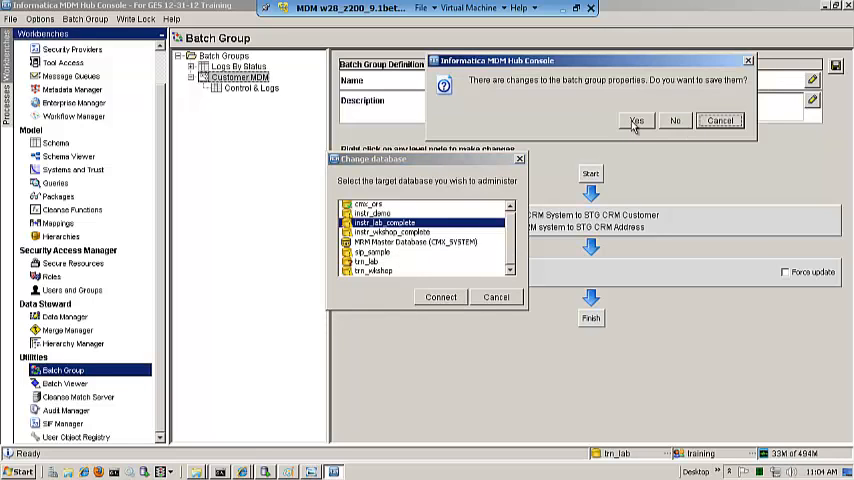
pyautogui.click(636, 120)
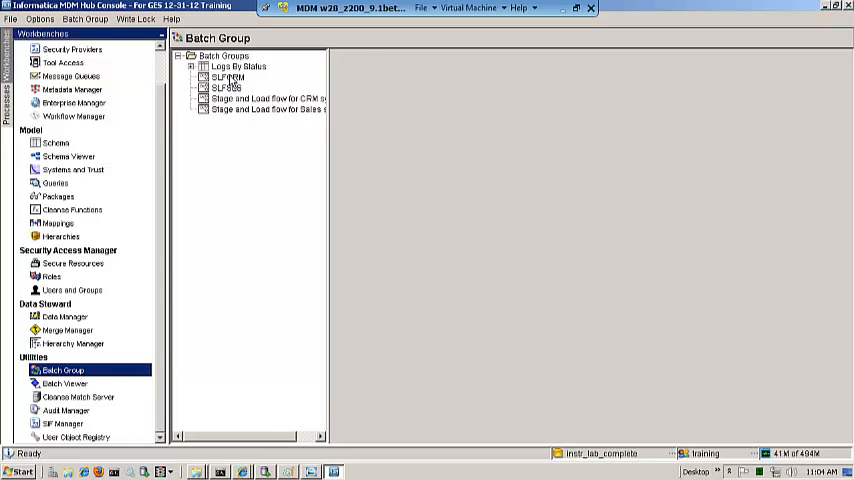
# Show batch group Logs By Status filtered to Restart, listing no entries.
pyautogui.click(264, 98)
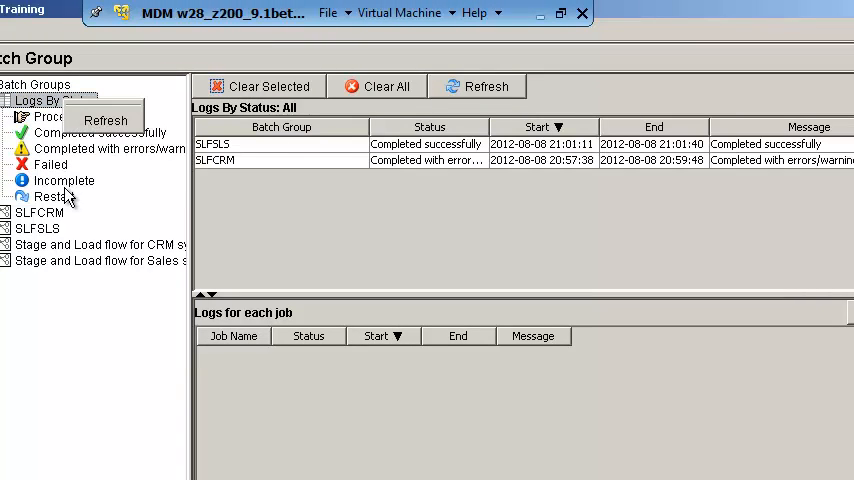
pyautogui.click(56, 196)
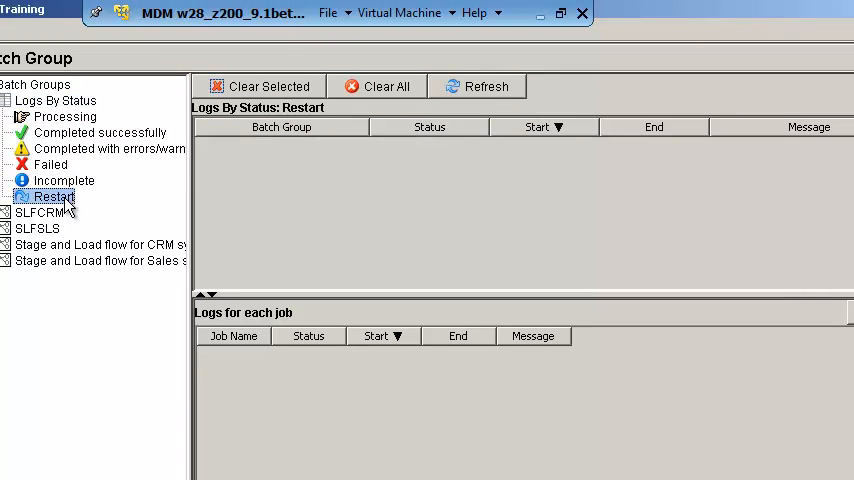